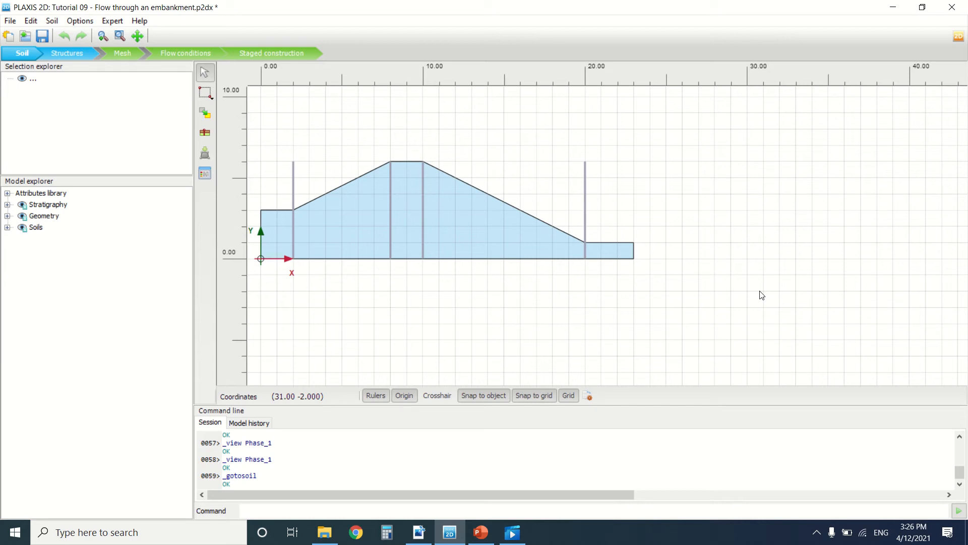
{"action": "mouse_move", "coordinate": [680, 325]}
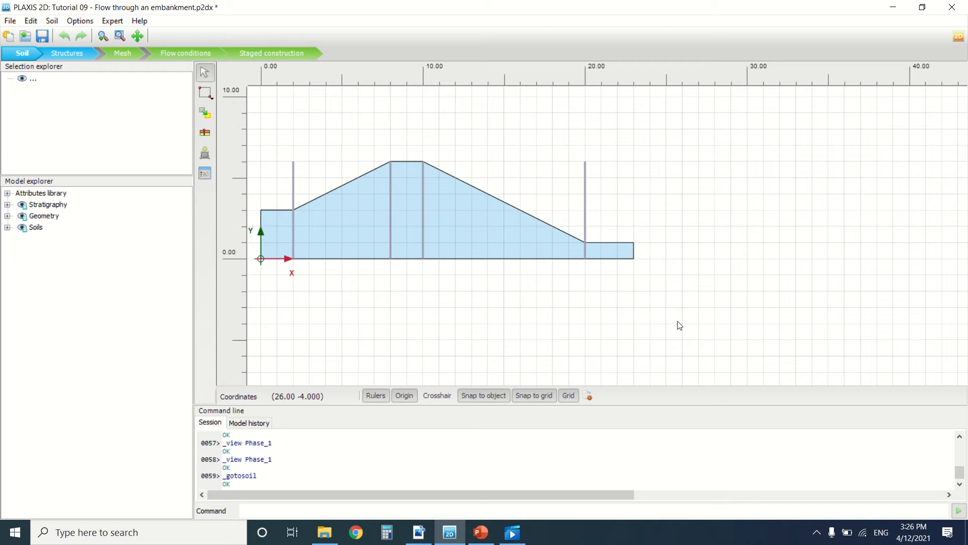
- Bring up the embankment tutorial manual and page to the borehole table
{"action": "left_click", "coordinate": [418, 532]}
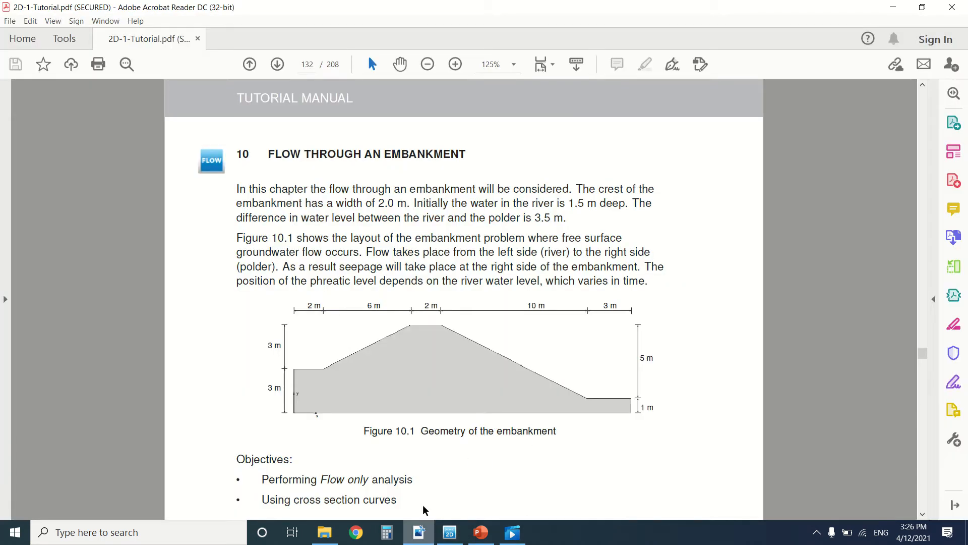
{"action": "mouse_move", "coordinate": [406, 291]}
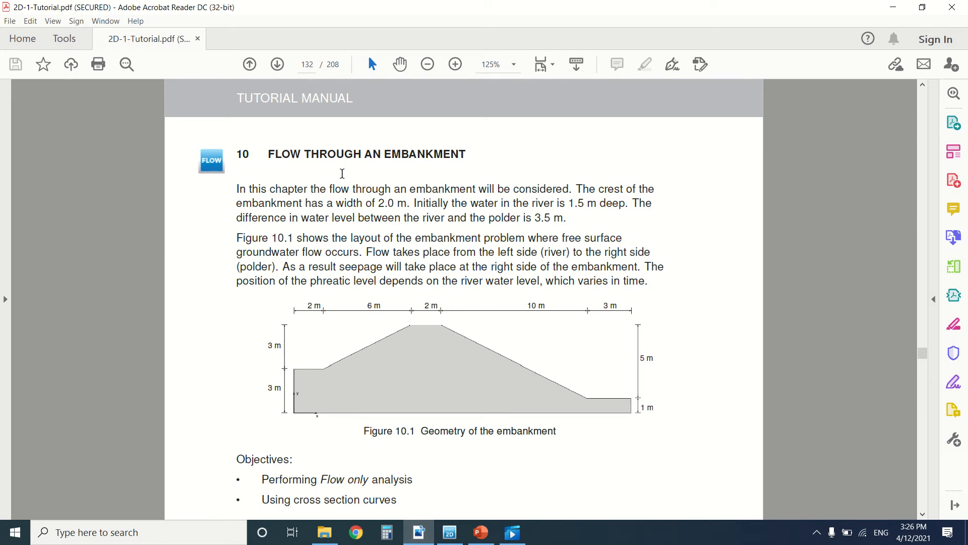
{"action": "scroll", "scroll_direction": "down", "scroll_amount": 3}
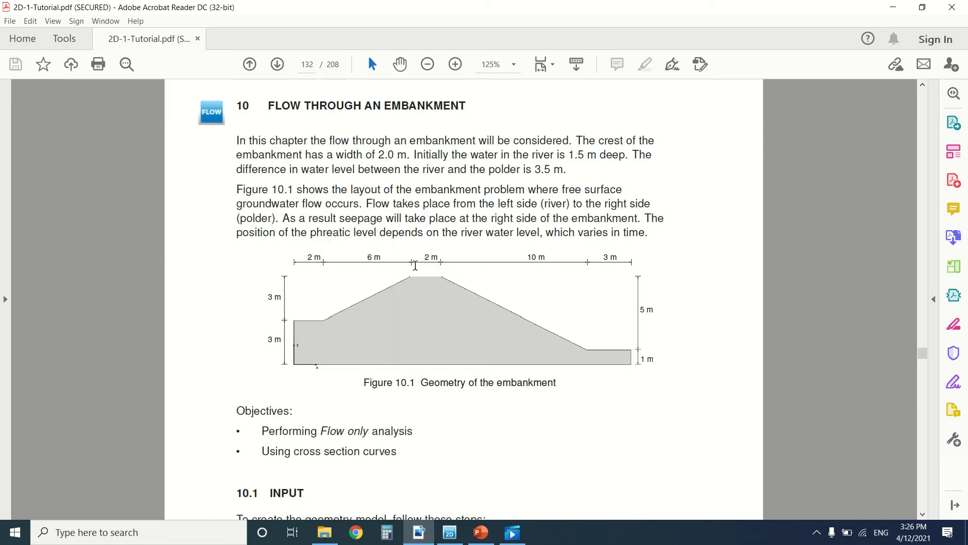
{"action": "mouse_move", "coordinate": [550, 339]}
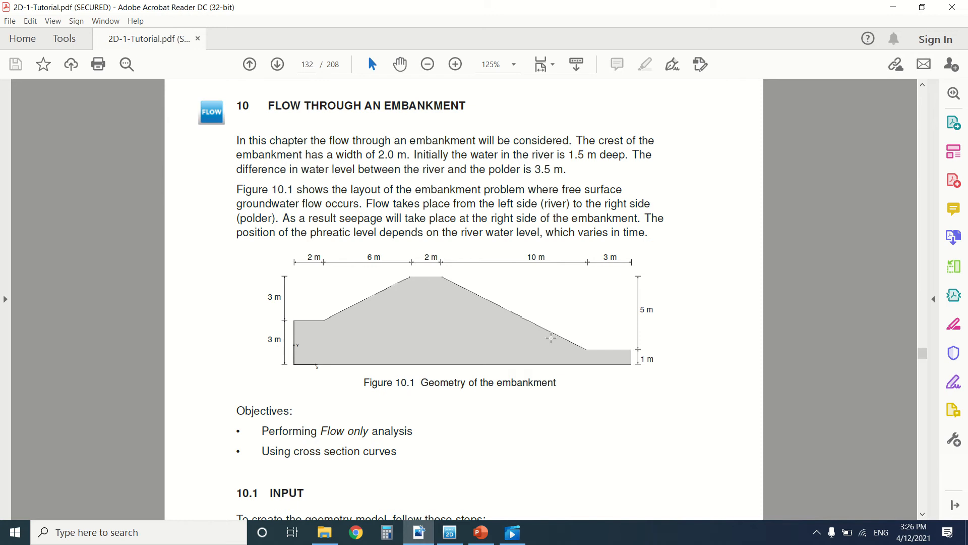
{"action": "mouse_move", "coordinate": [489, 339]}
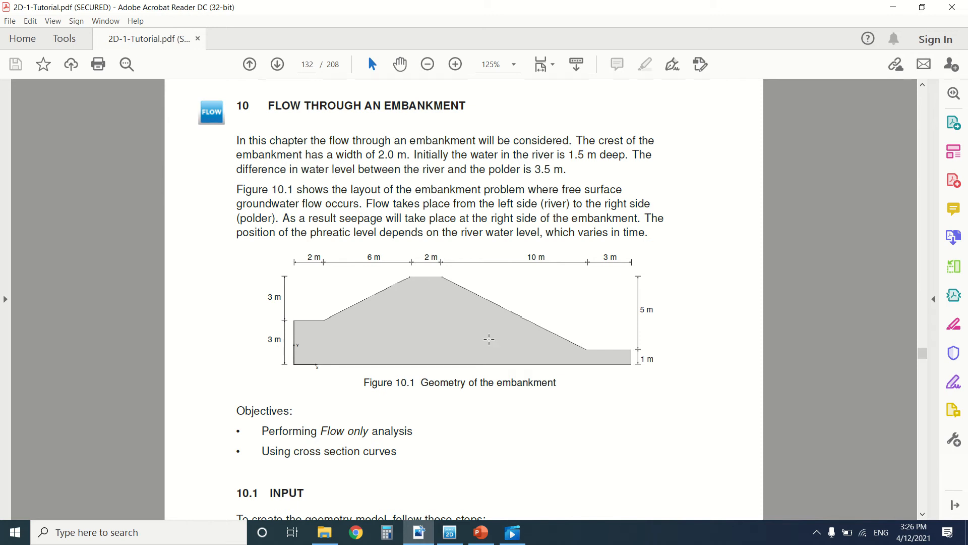
{"action": "mouse_move", "coordinate": [605, 363]}
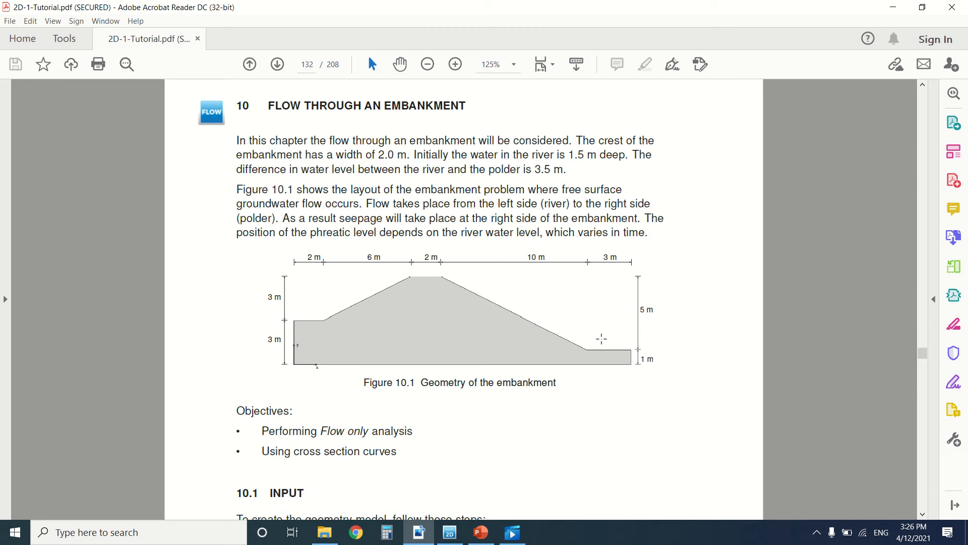
{"action": "scroll", "scroll_direction": "down", "scroll_amount": 3}
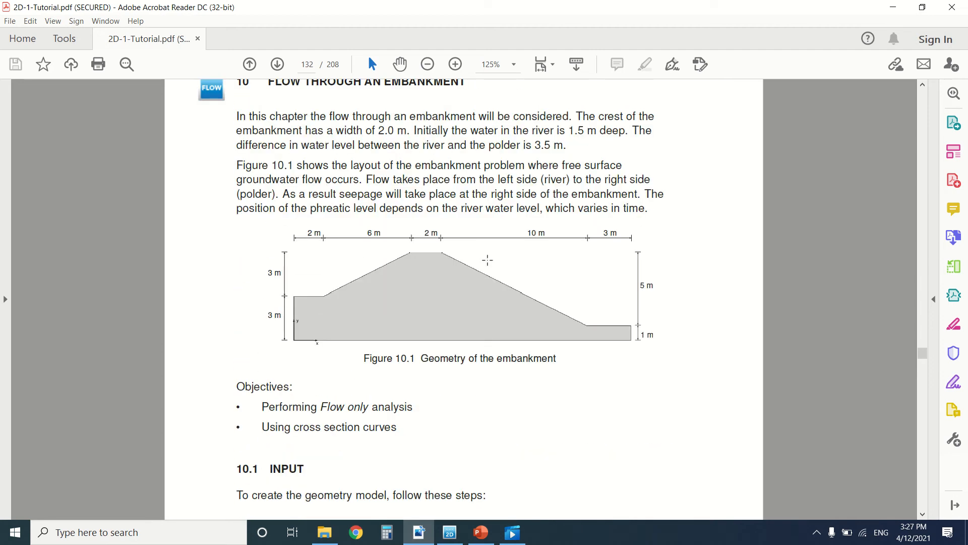
{"action": "left_click", "coordinate": [277, 65]}
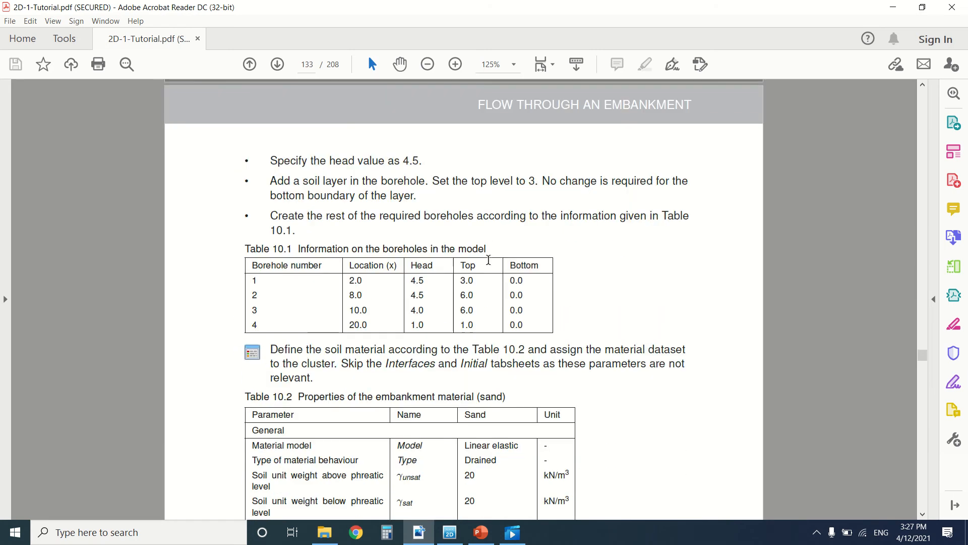
{"action": "scroll", "scroll_direction": "up", "scroll_amount": 3}
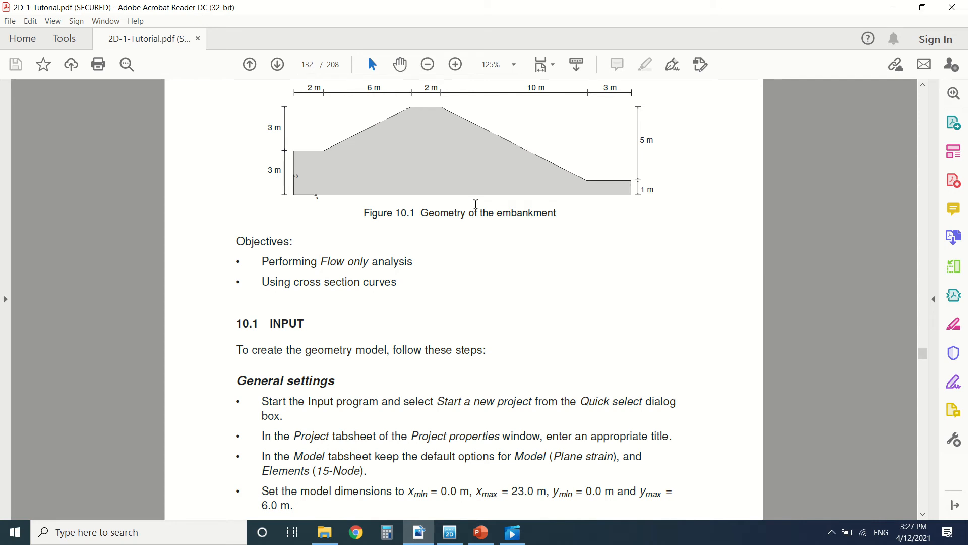
- Read down through the geometry and sand material property tables
{"action": "scroll", "scroll_direction": "down", "scroll_amount": 3}
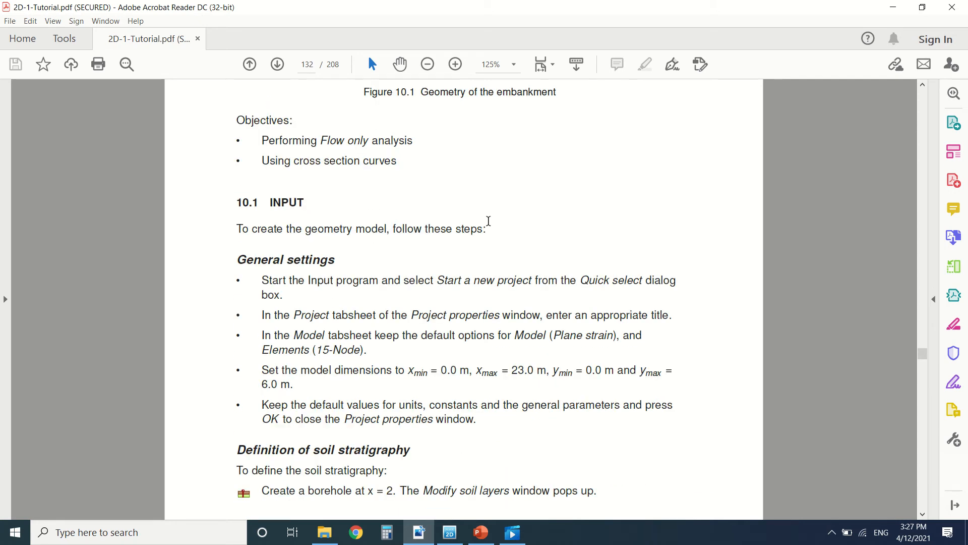
{"action": "scroll", "scroll_direction": "down", "scroll_amount": 3}
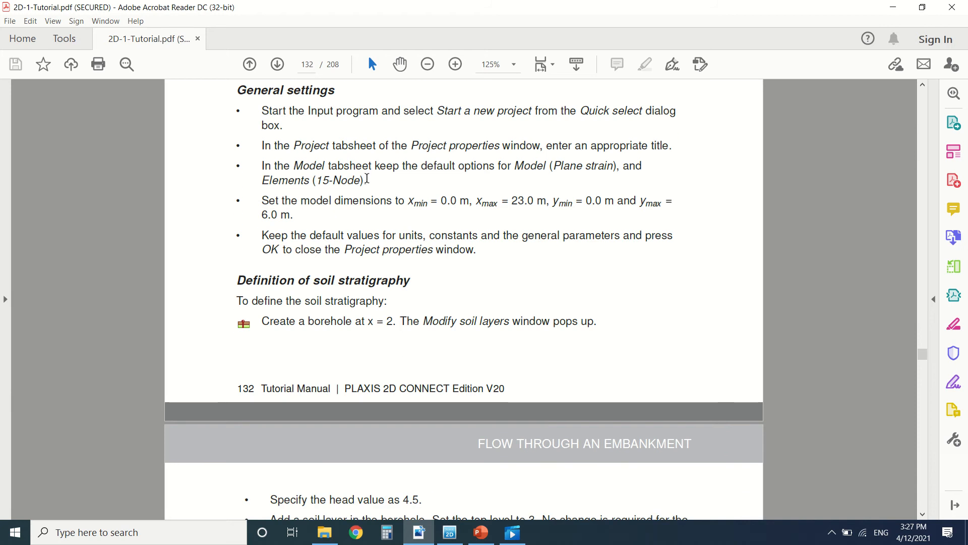
{"action": "scroll", "scroll_direction": "down", "scroll_amount": 3}
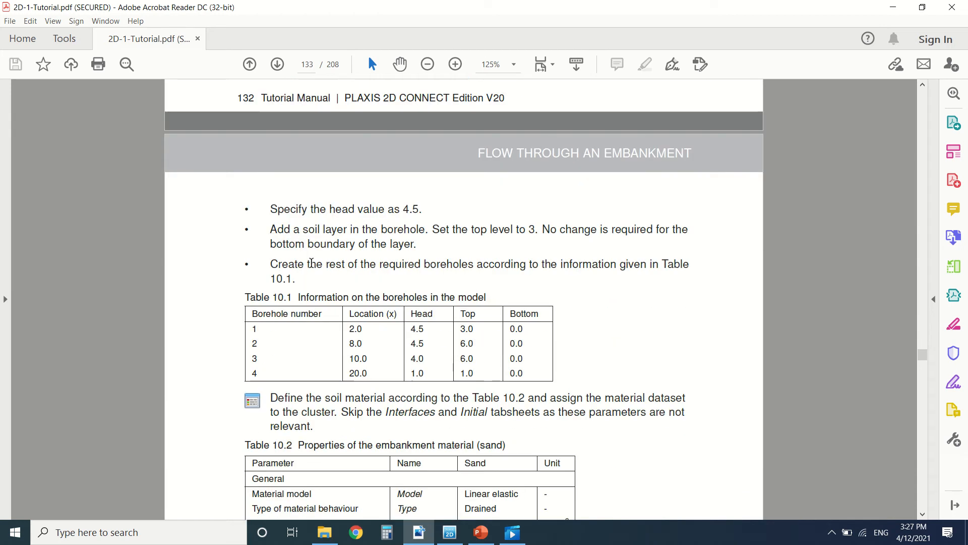
{"action": "scroll", "scroll_direction": "down", "scroll_amount": 3}
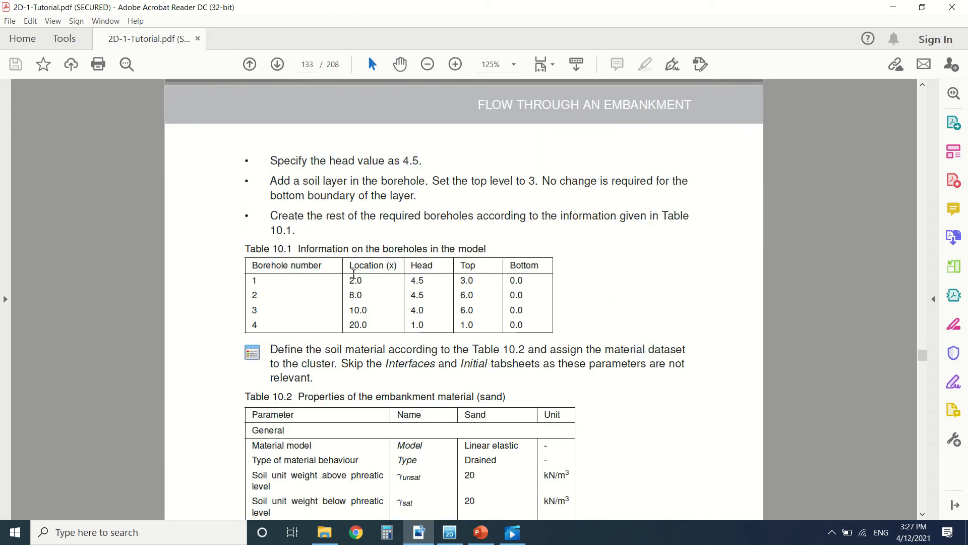
{"action": "mouse_move", "coordinate": [382, 298]}
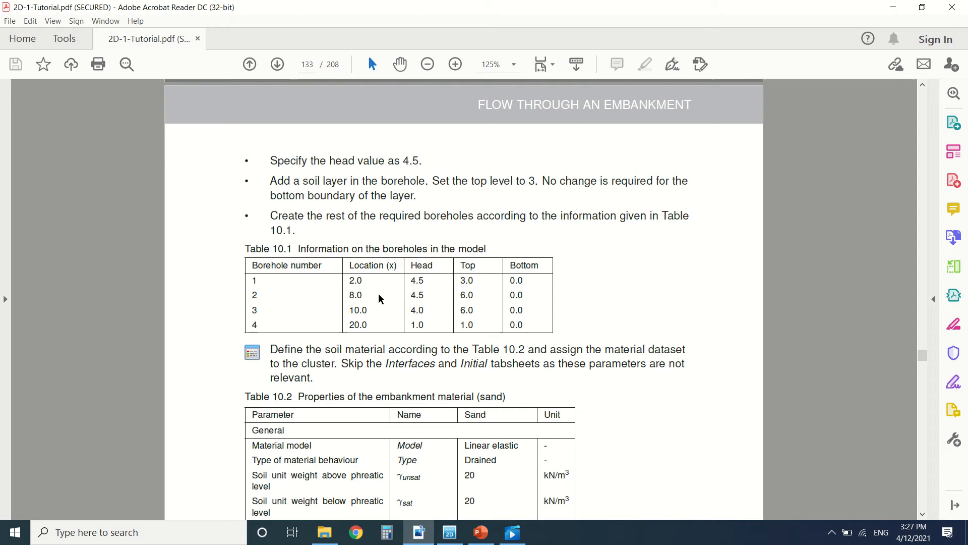
{"action": "scroll", "scroll_direction": "down", "scroll_amount": 3}
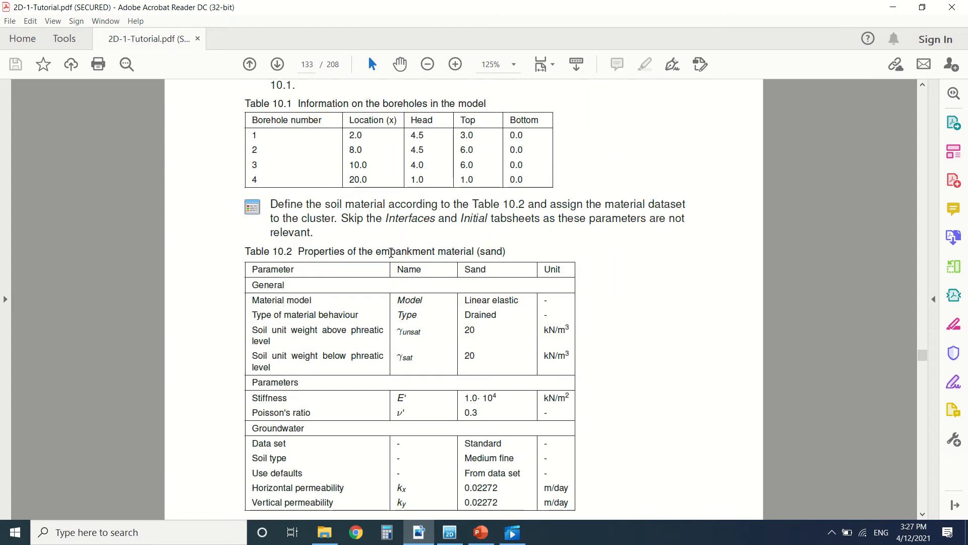
{"action": "scroll", "scroll_direction": "down", "scroll_amount": 3}
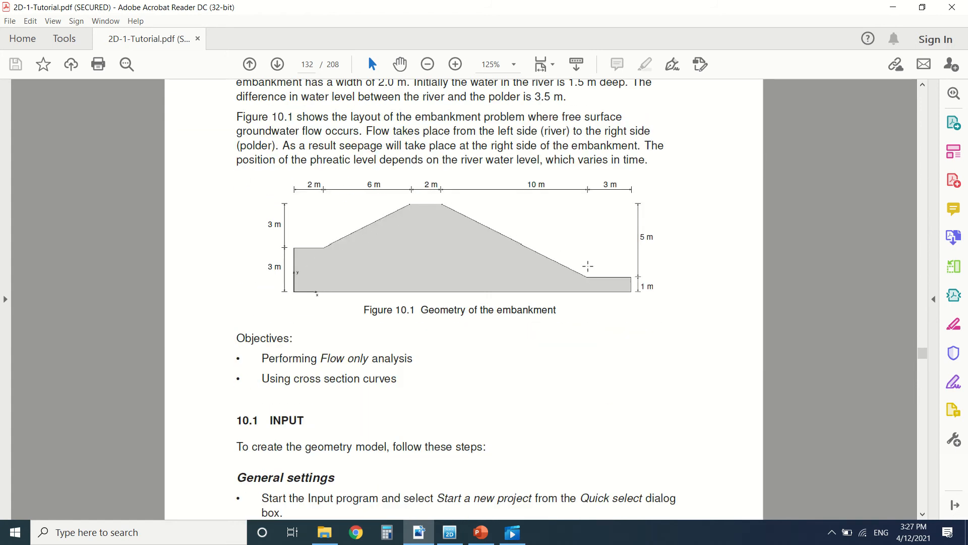
- Return to the borehole table page and read on toward the calculations section
{"action": "left_click", "coordinate": [277, 65]}
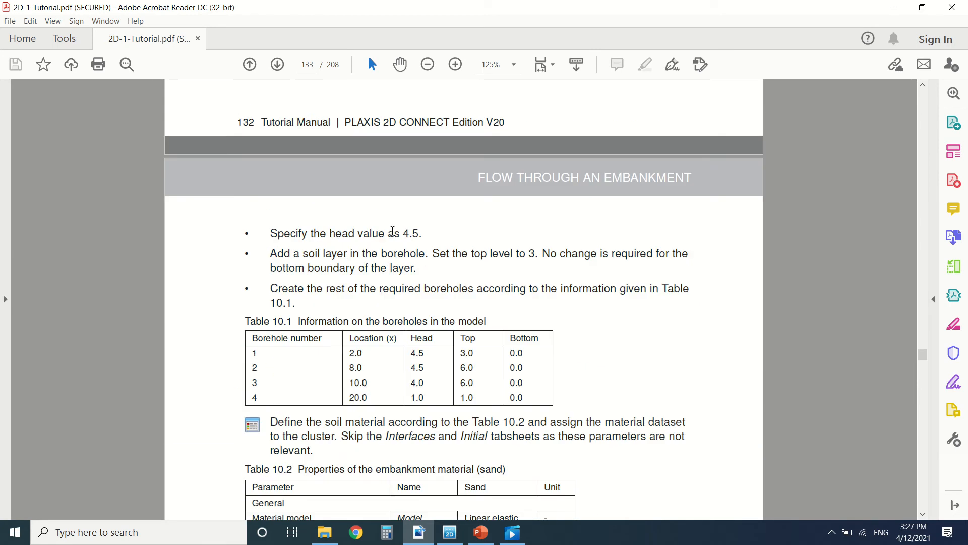
{"action": "scroll", "scroll_direction": "down", "scroll_amount": 3}
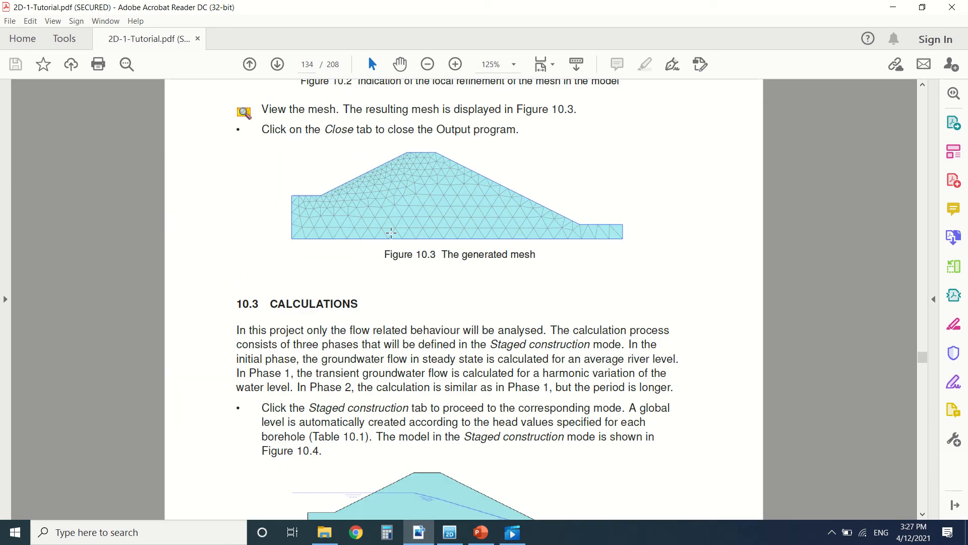
{"action": "scroll", "scroll_direction": "down", "scroll_amount": 3}
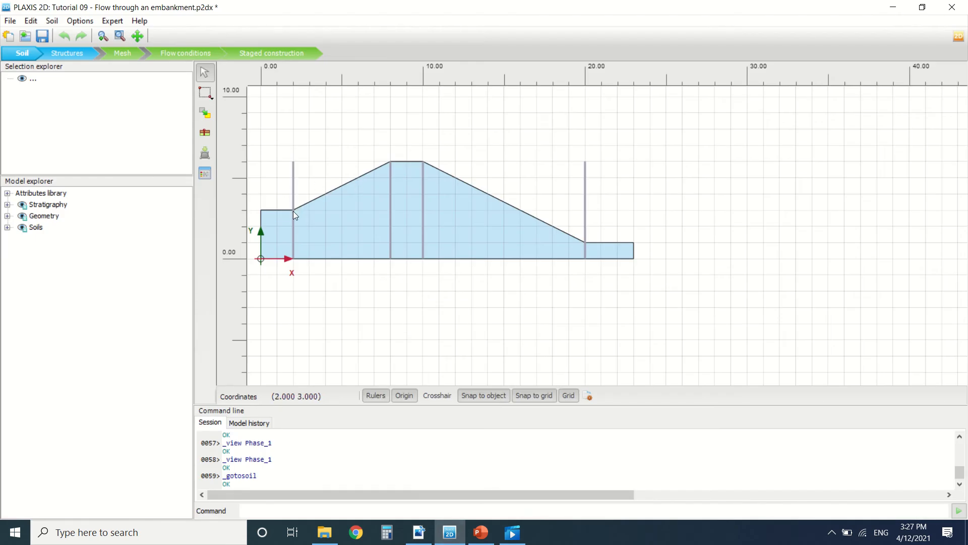
{"action": "mouse_move", "coordinate": [287, 220]}
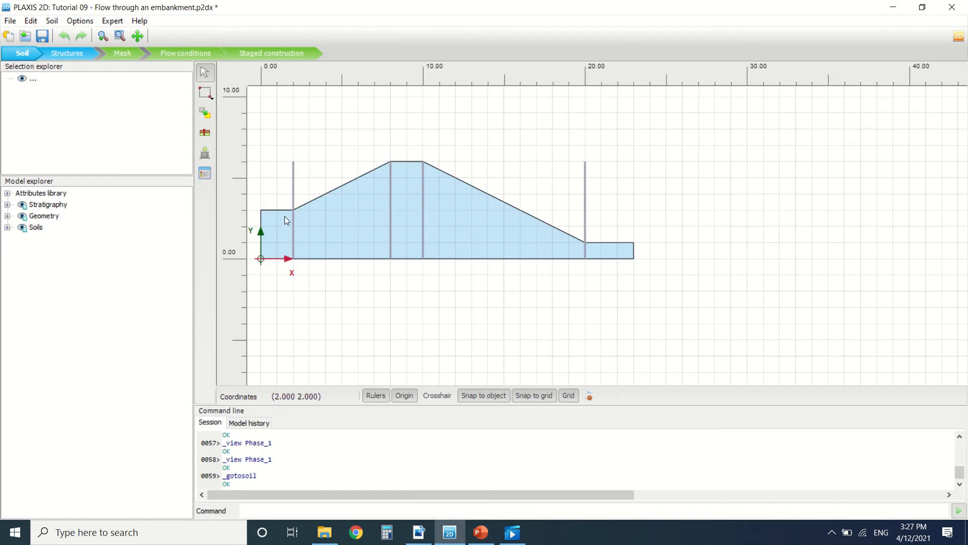
{"action": "mouse_move", "coordinate": [321, 198]}
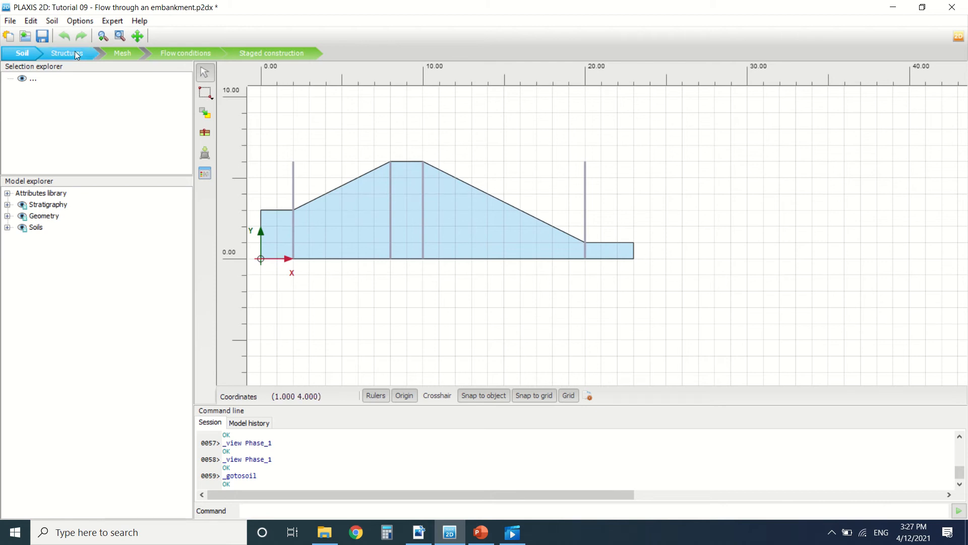
{"action": "left_click", "coordinate": [66, 52]}
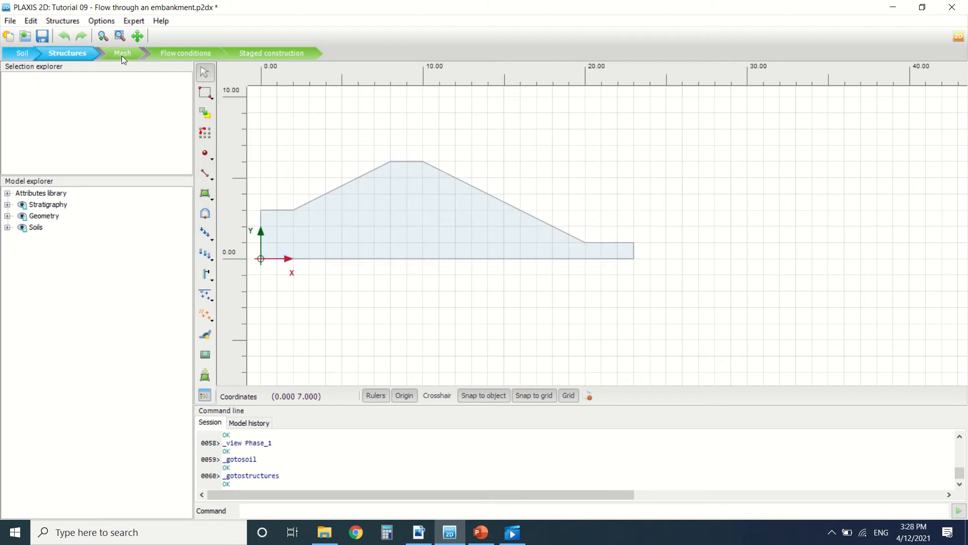
{"action": "left_click", "coordinate": [186, 52]}
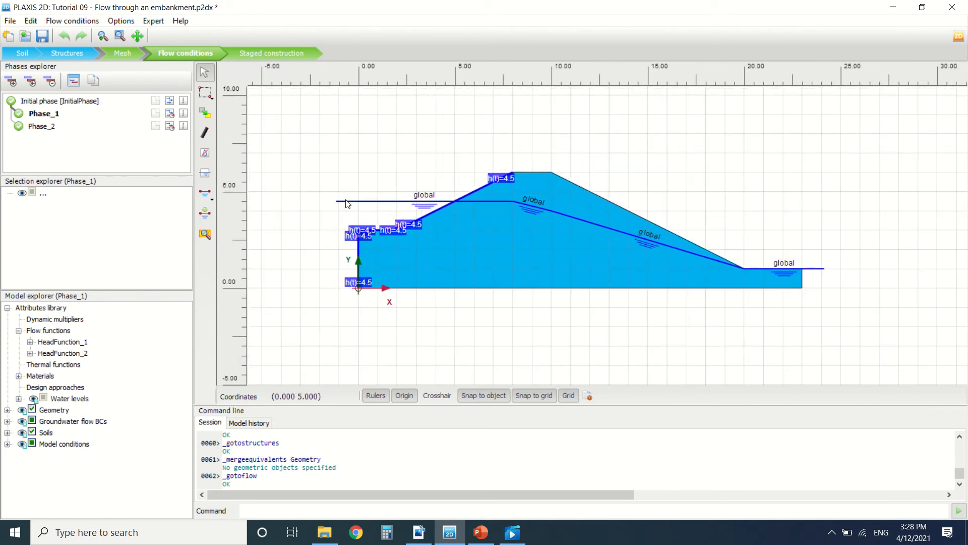
{"action": "mouse_move", "coordinate": [448, 202]}
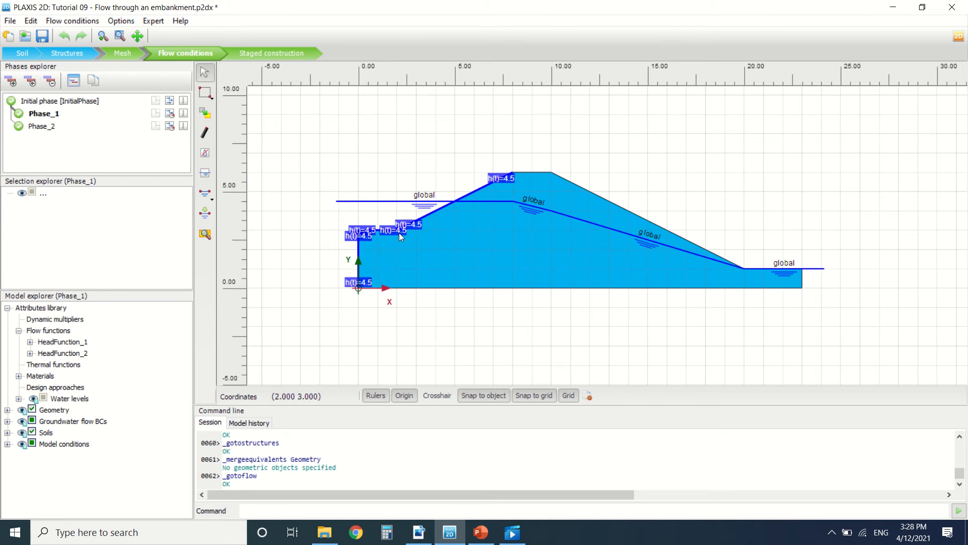
{"action": "left_click", "coordinate": [418, 532]}
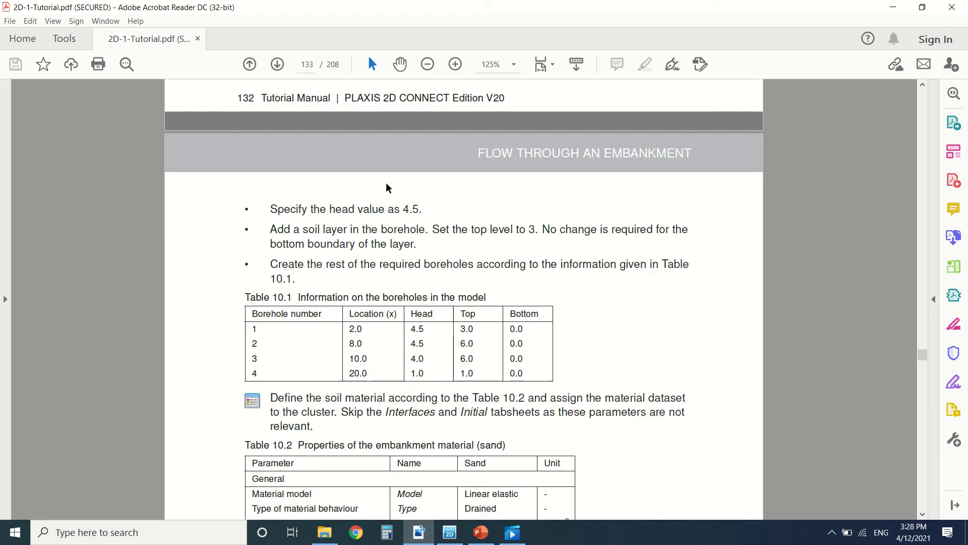
- Scroll the tutorial down to the Select water boundaries instructions on page 136
{"action": "scroll", "scroll_direction": "down", "scroll_amount": 3}
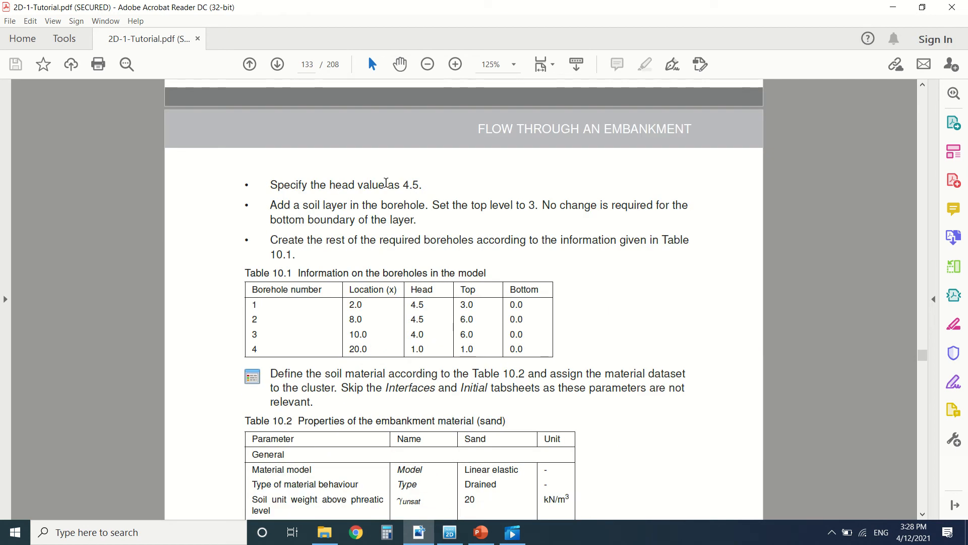
{"action": "scroll", "scroll_direction": "down", "scroll_amount": 3}
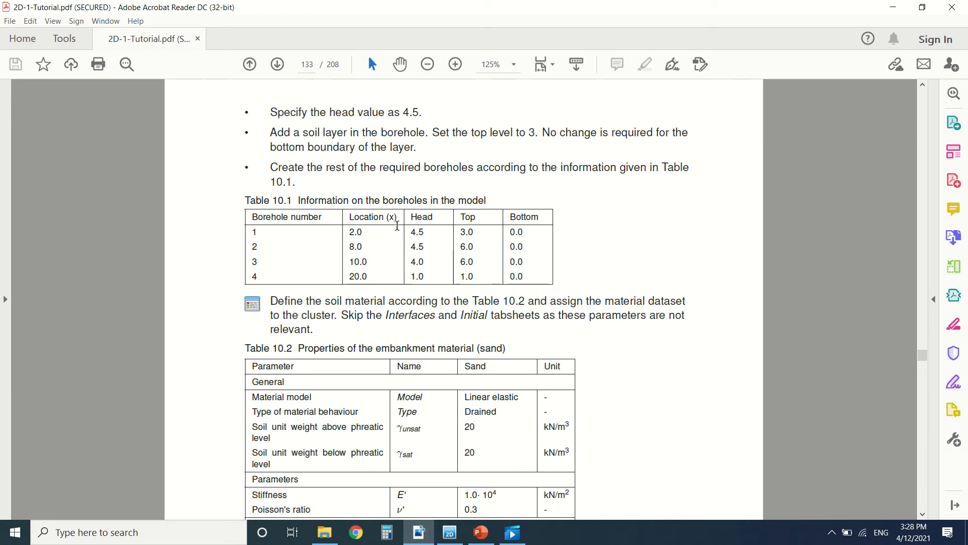
{"action": "scroll", "scroll_direction": "down", "scroll_amount": 3}
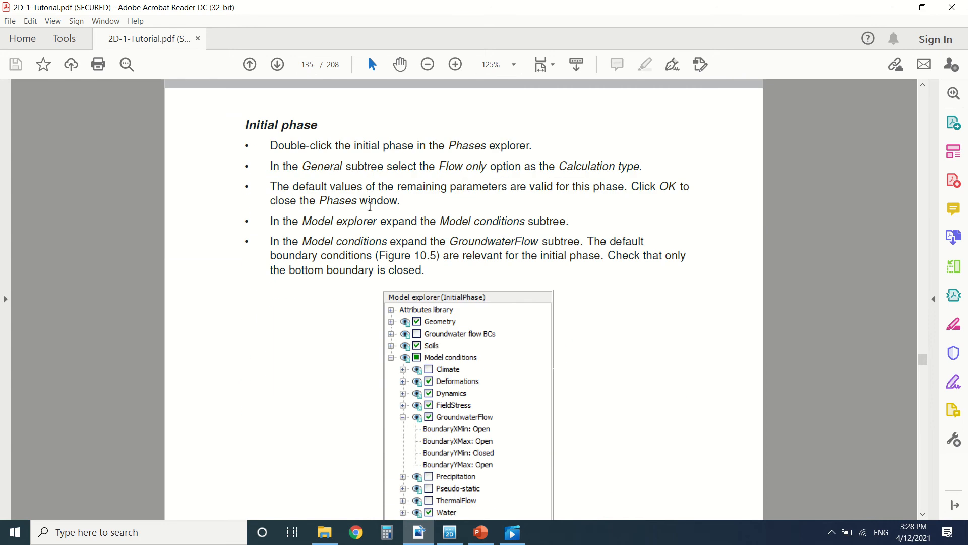
{"action": "scroll", "scroll_direction": "down", "scroll_amount": 3}
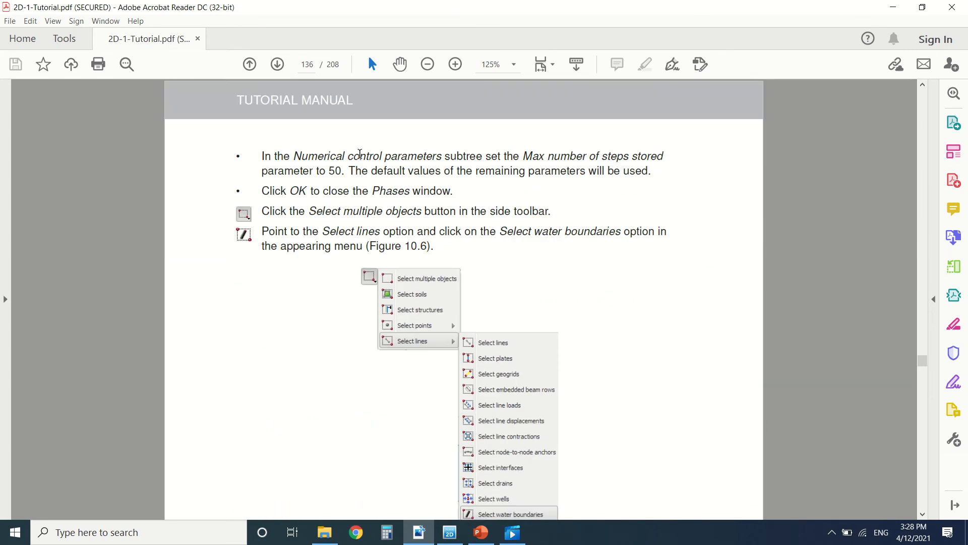
{"action": "scroll", "scroll_direction": "down", "scroll_amount": 3}
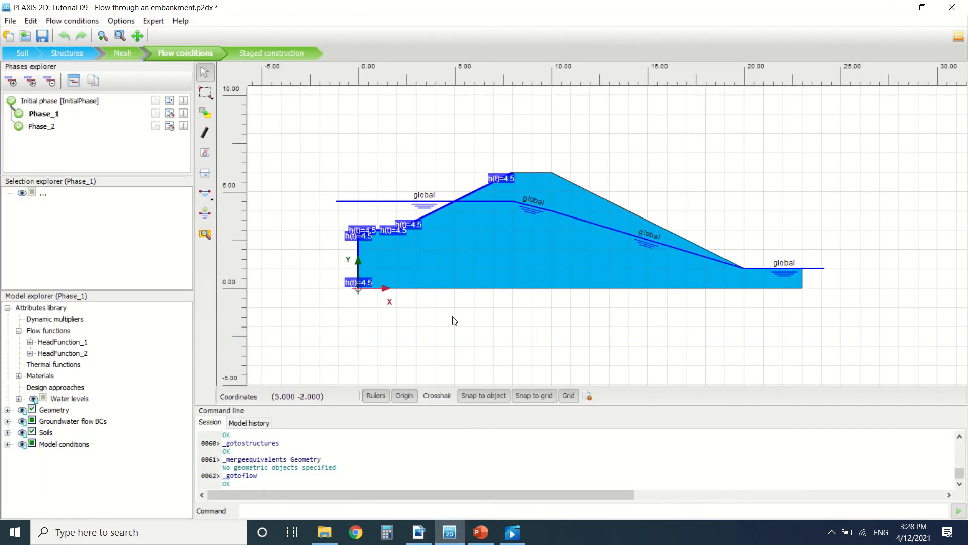
- Enter staged construction and select the upstream water boundaries with the 4.5 m harmonic head, then return to the manual
{"action": "left_click", "coordinate": [271, 52]}
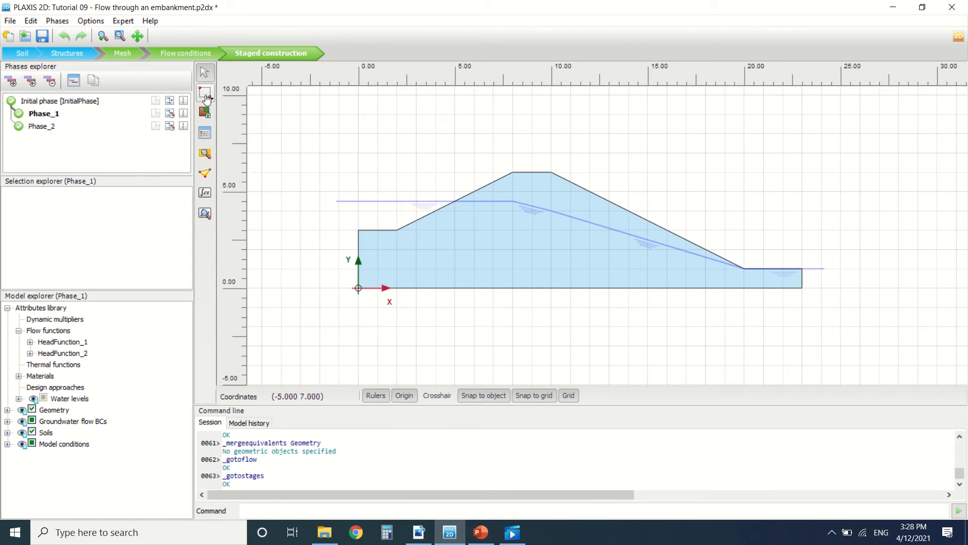
{"action": "left_click", "coordinate": [203, 92]}
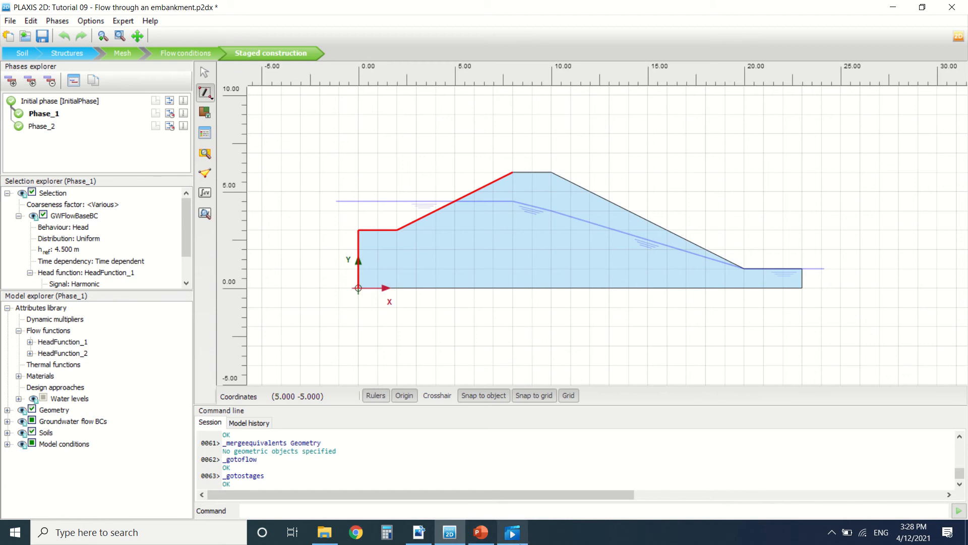
{"action": "left_click", "coordinate": [419, 533]}
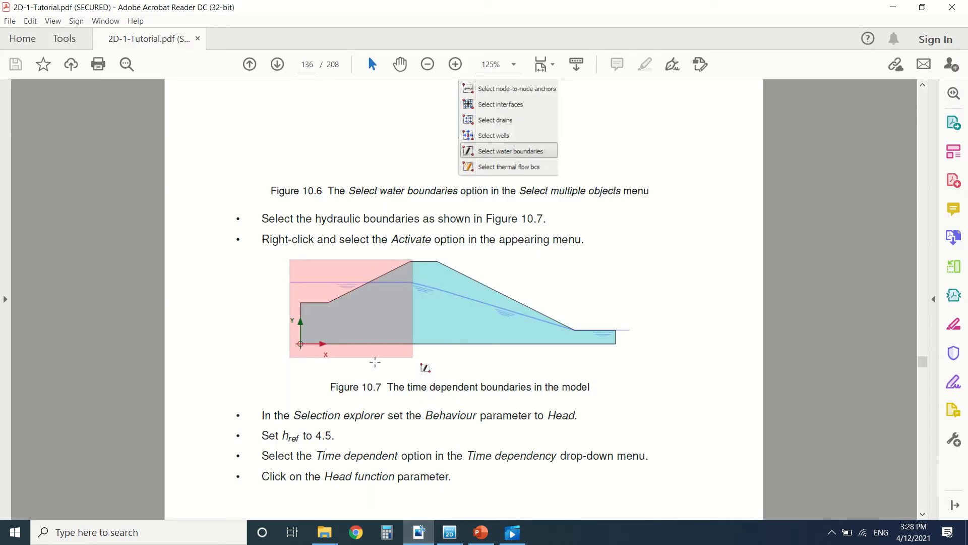
- Read the harmonic head function setup (Figure 10.8) and bring PLAXIS 2D back in front
{"action": "scroll", "scroll_direction": "down", "scroll_amount": 3}
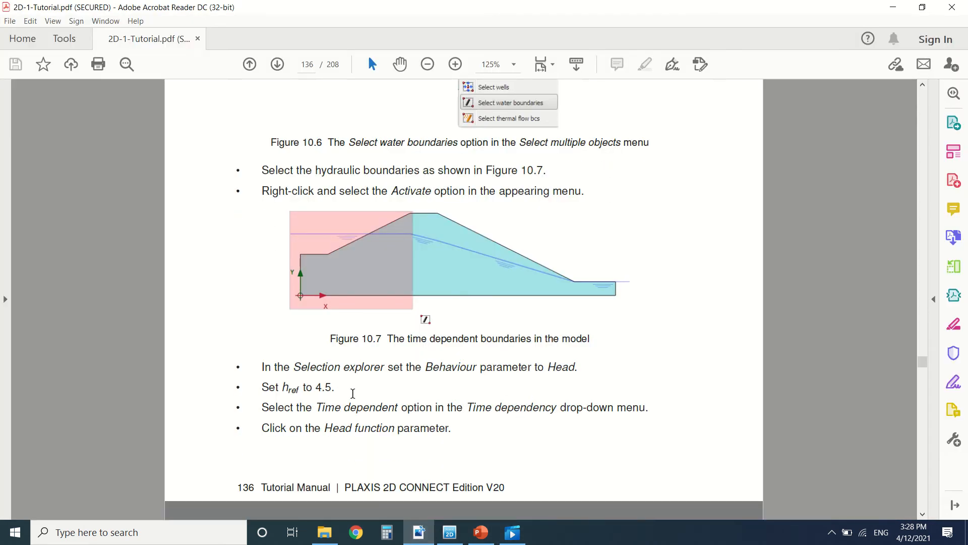
{"action": "scroll", "scroll_direction": "down", "scroll_amount": 3}
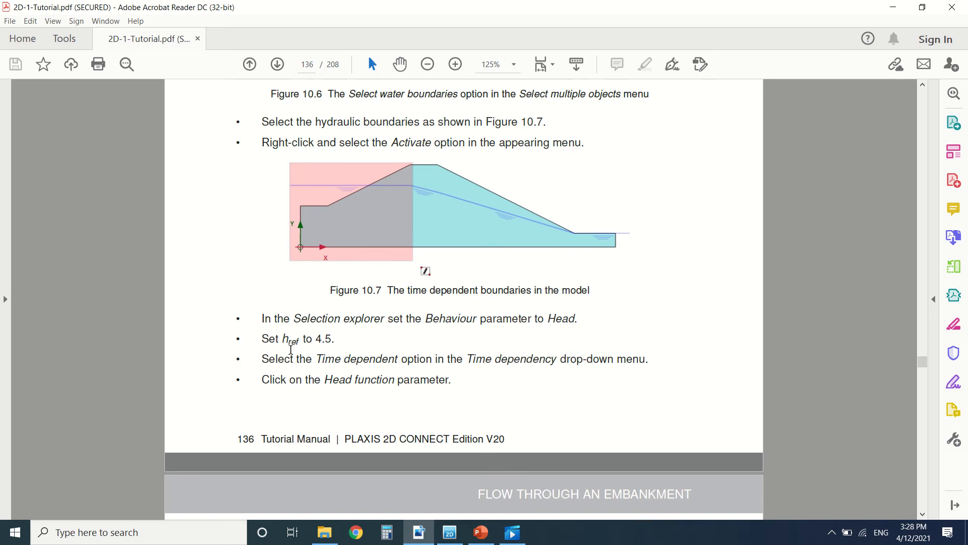
{"action": "mouse_move", "coordinate": [288, 181]}
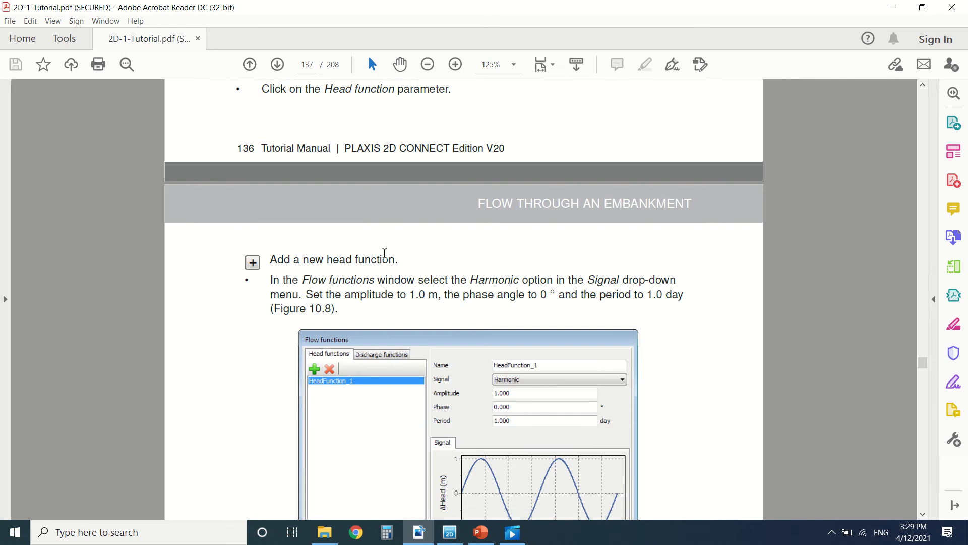
{"action": "scroll", "scroll_direction": "down", "scroll_amount": 3}
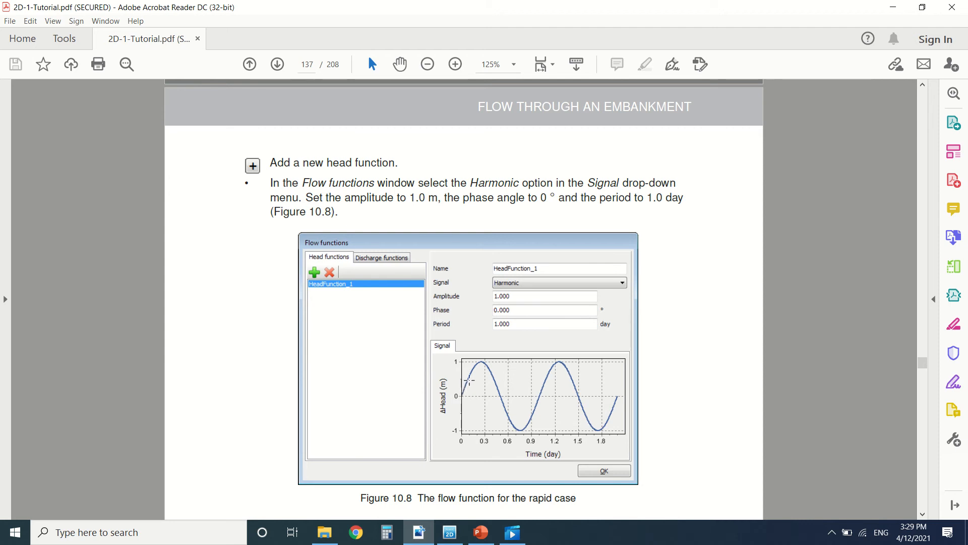
{"action": "mouse_move", "coordinate": [535, 439]}
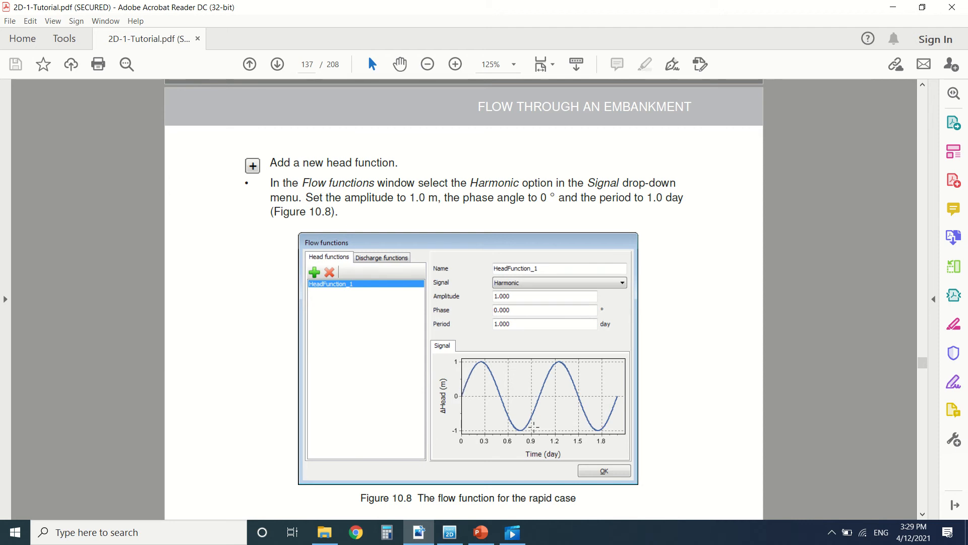
{"action": "mouse_move", "coordinate": [462, 514]}
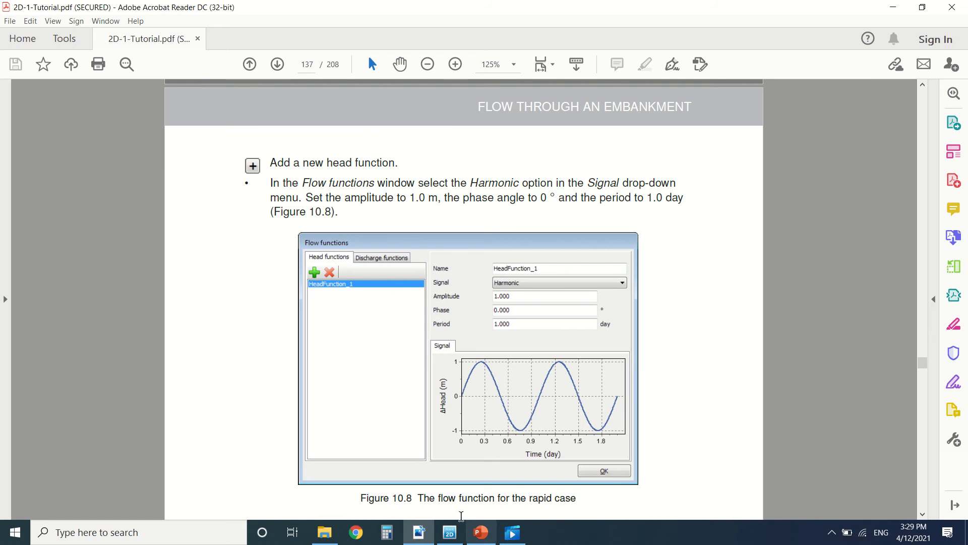
{"action": "left_click", "coordinate": [448, 533]}
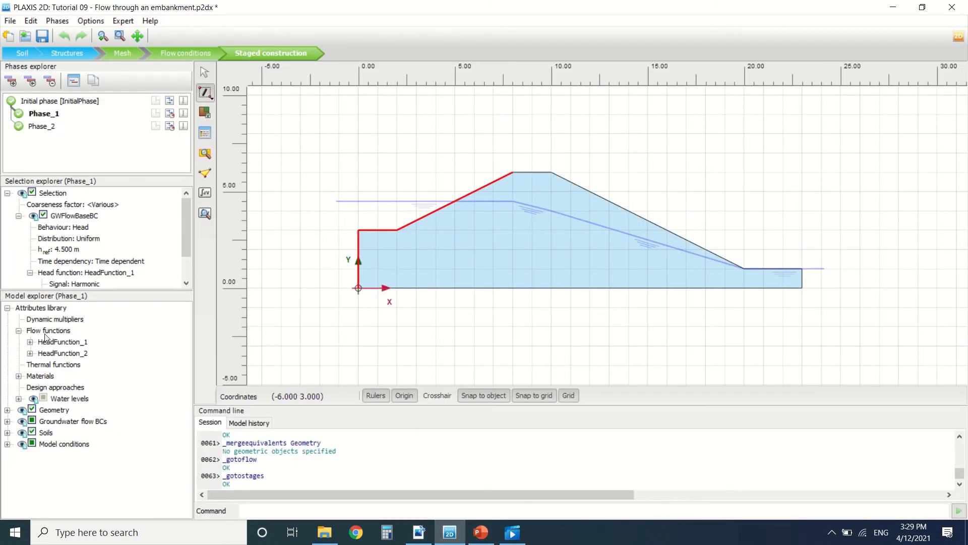
{"action": "right_click", "coordinate": [60, 342]}
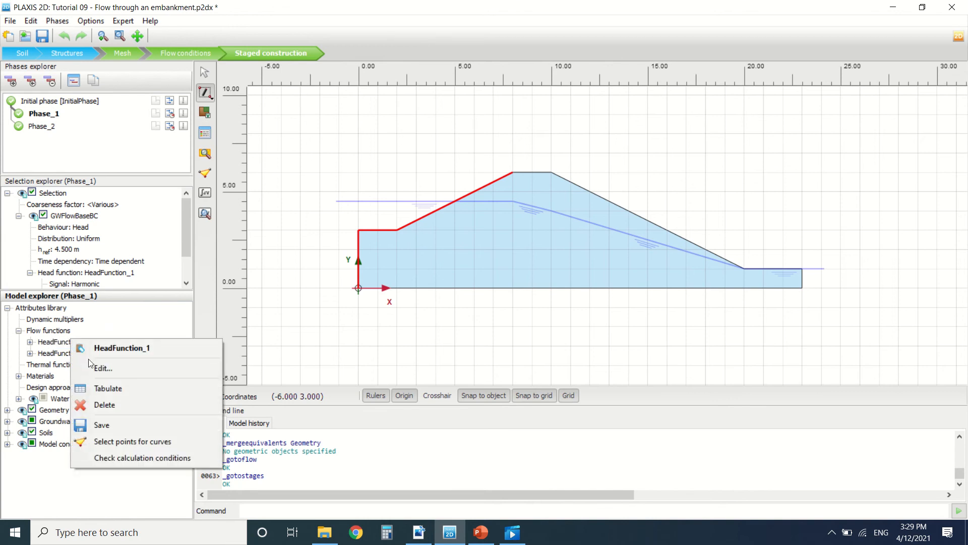
{"action": "left_click", "coordinate": [103, 368]}
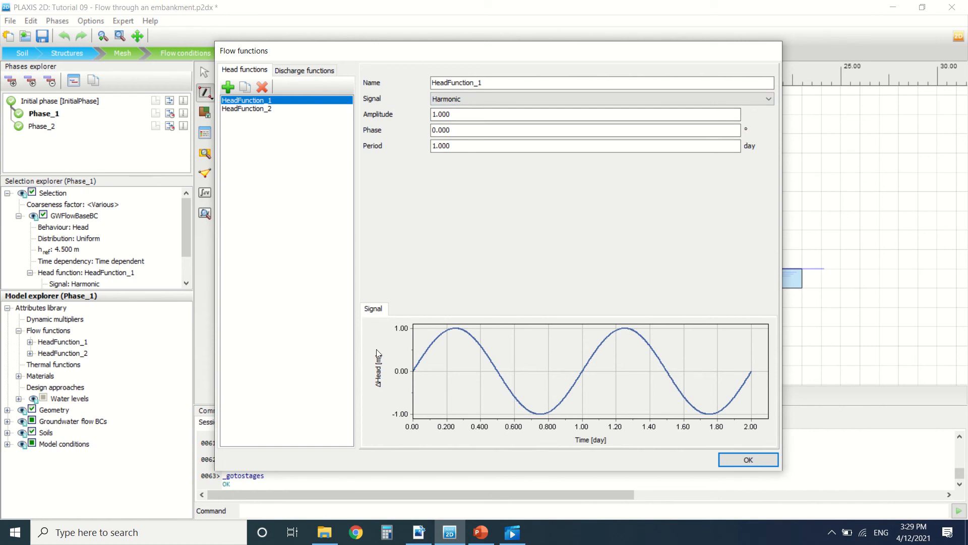
{"action": "mouse_move", "coordinate": [570, 397]}
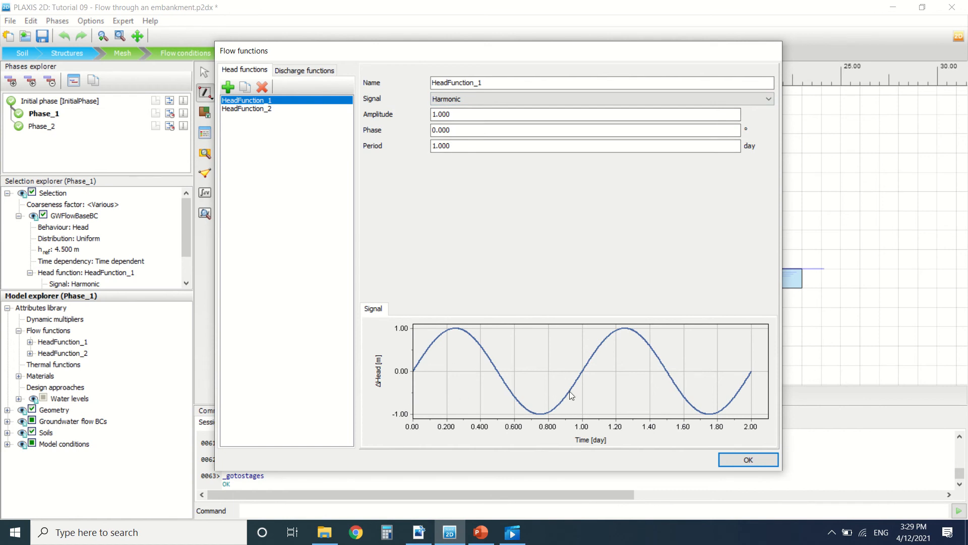
{"action": "mouse_move", "coordinate": [664, 381]}
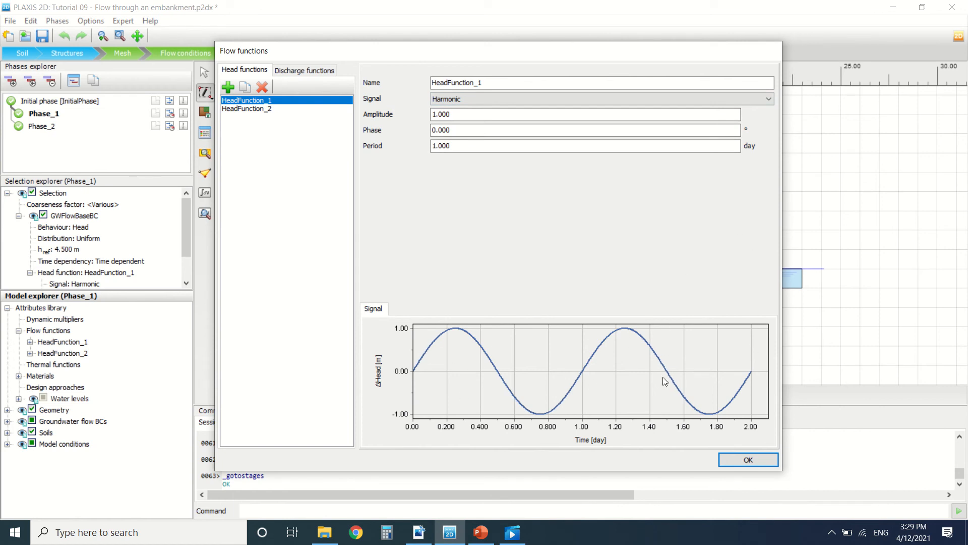
{"action": "left_click", "coordinate": [748, 460]}
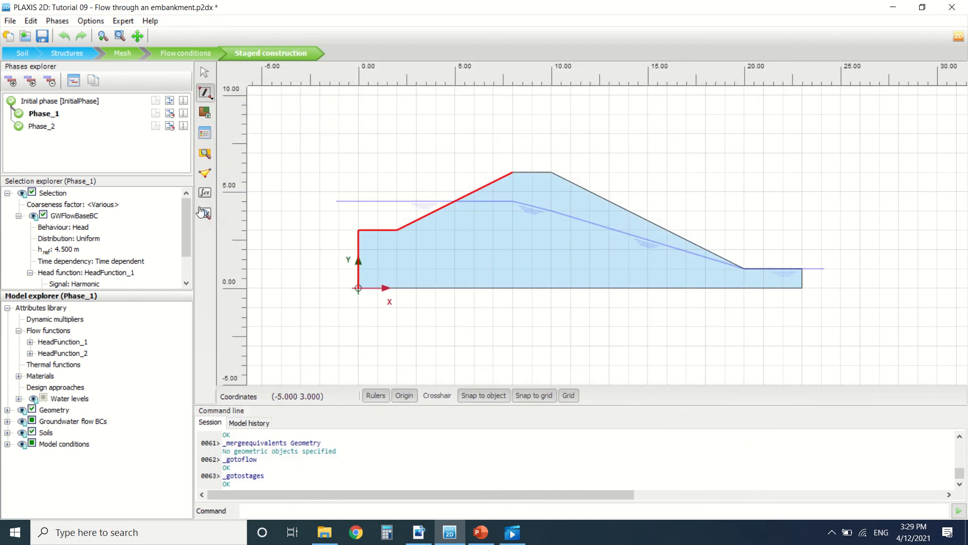
{"action": "mouse_move", "coordinate": [205, 213]}
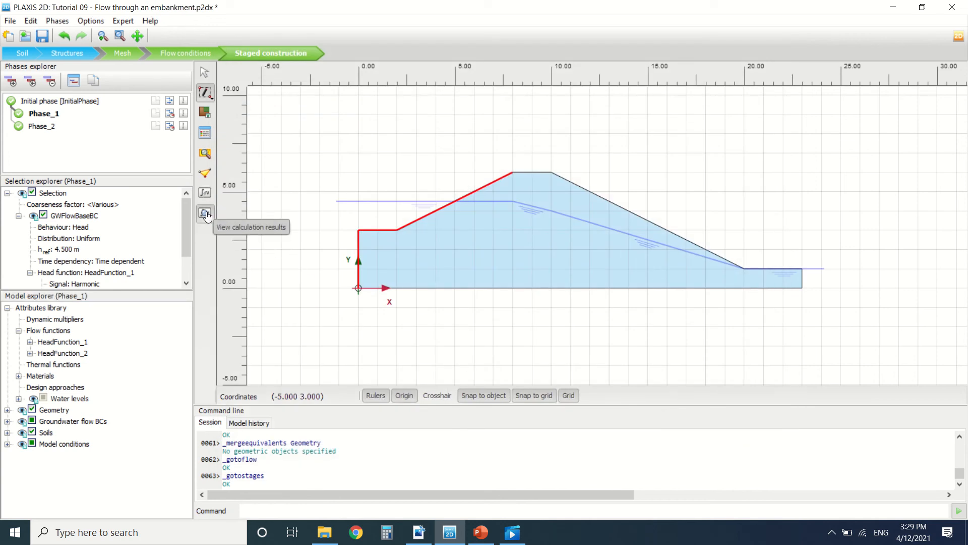
- View the groundwater head animation in Movies & TV and return to the tutorial manual
{"action": "left_click", "coordinate": [205, 213]}
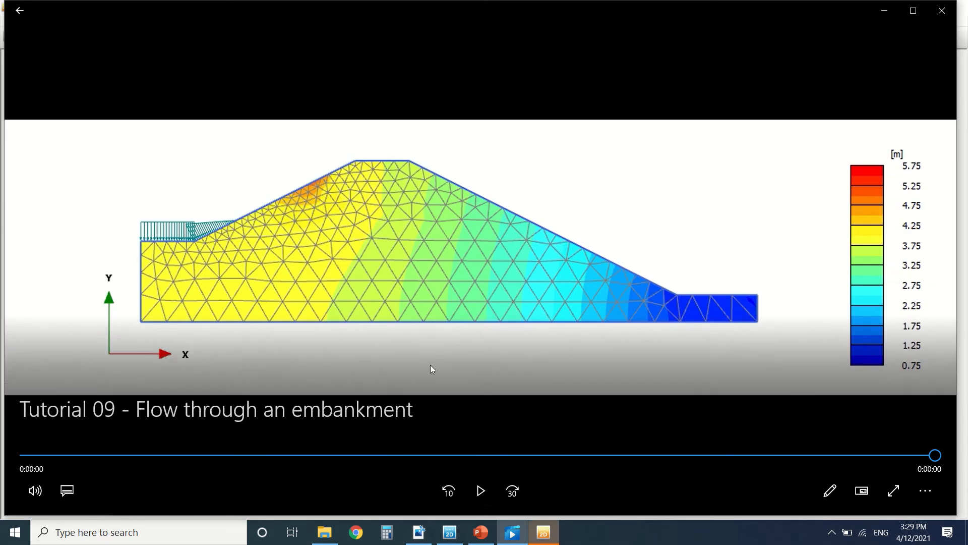
{"action": "left_click", "coordinate": [543, 532]}
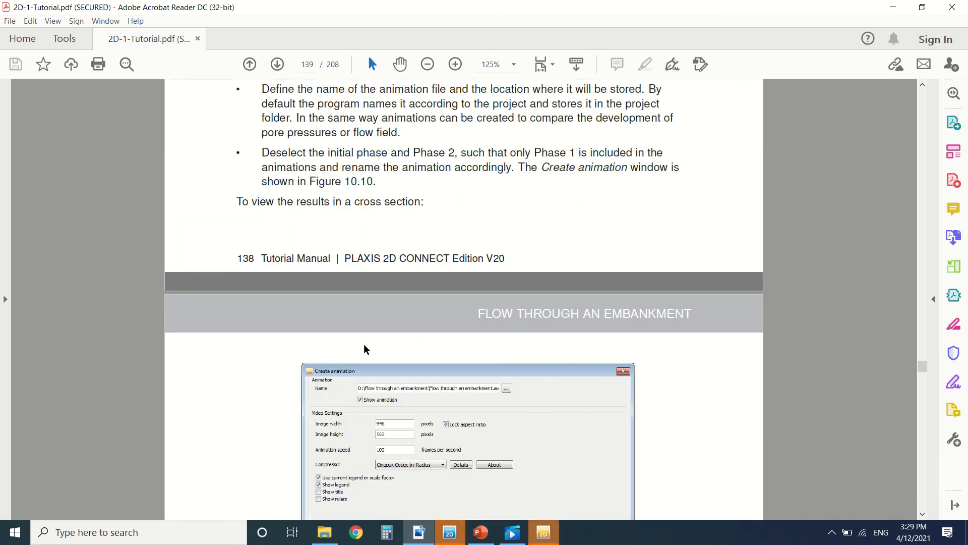
- Scroll the tutorial to section 10.4 Results with the Create animation steps
{"action": "scroll", "scroll_direction": "down", "scroll_amount": 3}
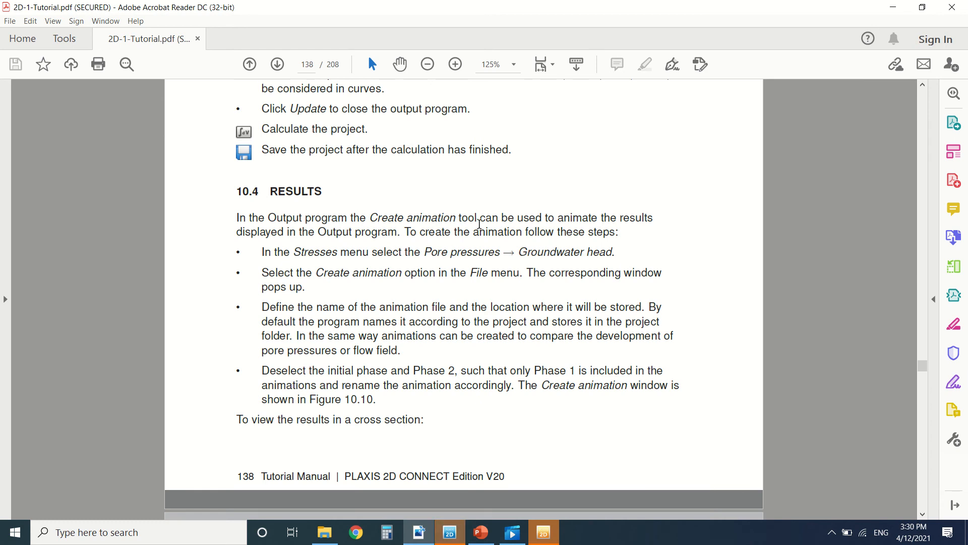
{"action": "mouse_move", "coordinate": [488, 314]}
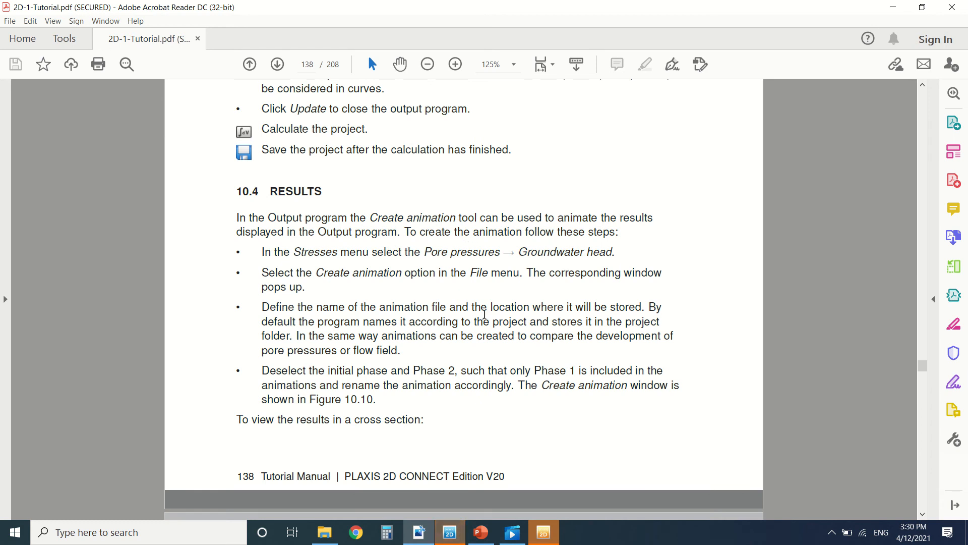
{"action": "mouse_move", "coordinate": [400, 294]}
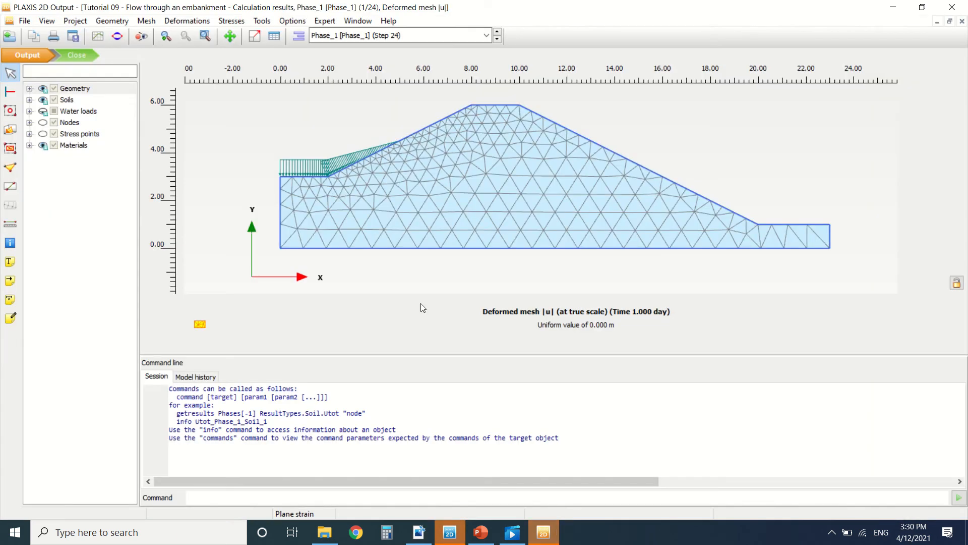
- Show groundwater head contours and create an animation containing only Phase_1
{"action": "left_click", "coordinate": [231, 20]}
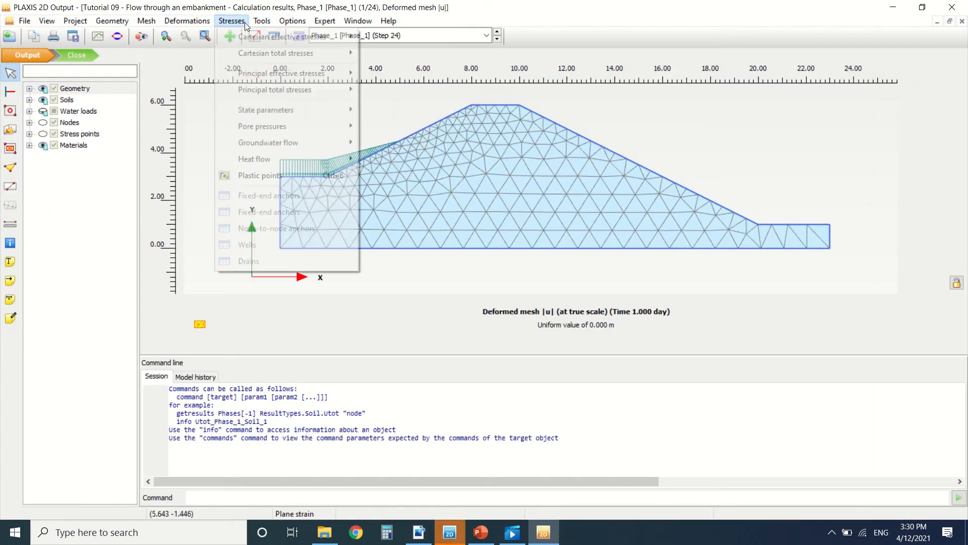
{"action": "mouse_move", "coordinate": [268, 143]}
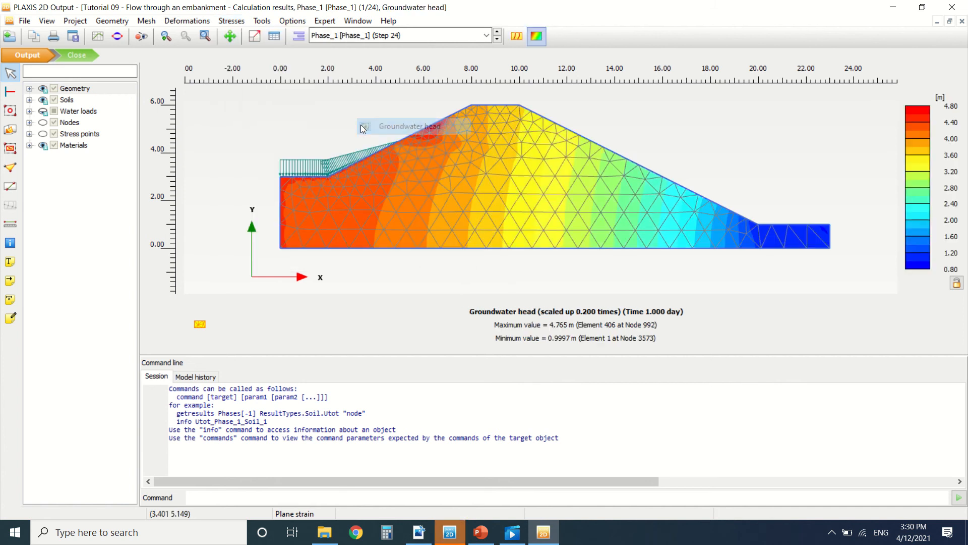
{"action": "left_click", "coordinate": [21, 20]}
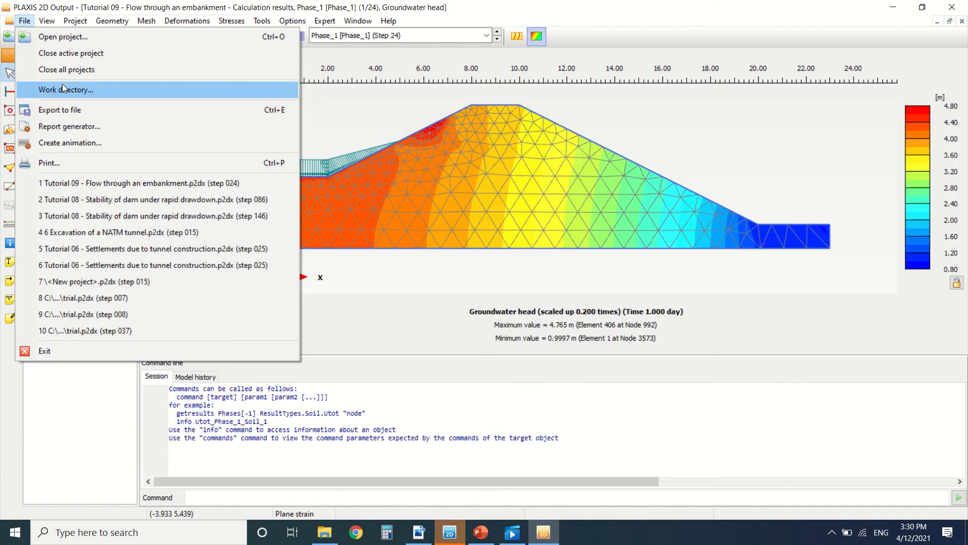
{"action": "left_click", "coordinate": [69, 143]}
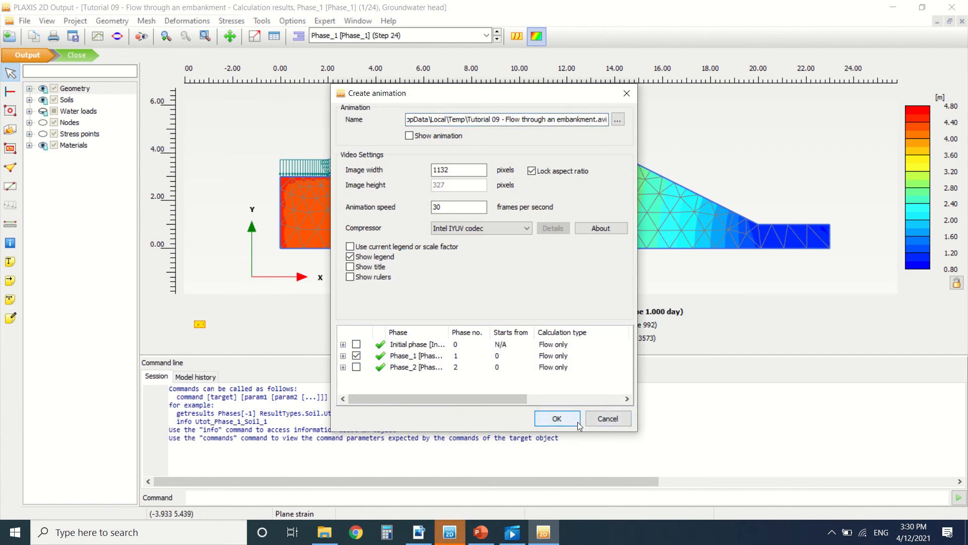
{"action": "left_click", "coordinate": [557, 417]}
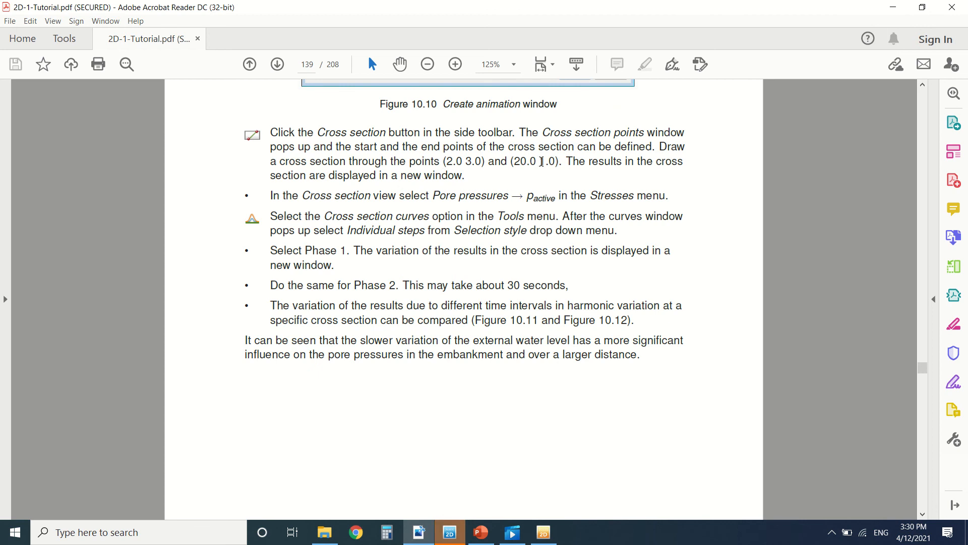
{"action": "mouse_move", "coordinate": [629, 214]}
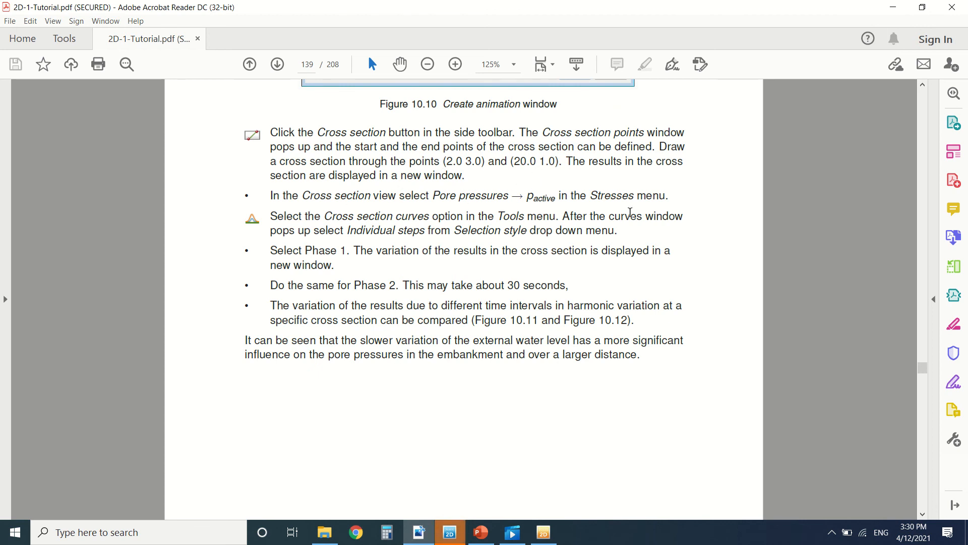
{"action": "mouse_move", "coordinate": [508, 520]}
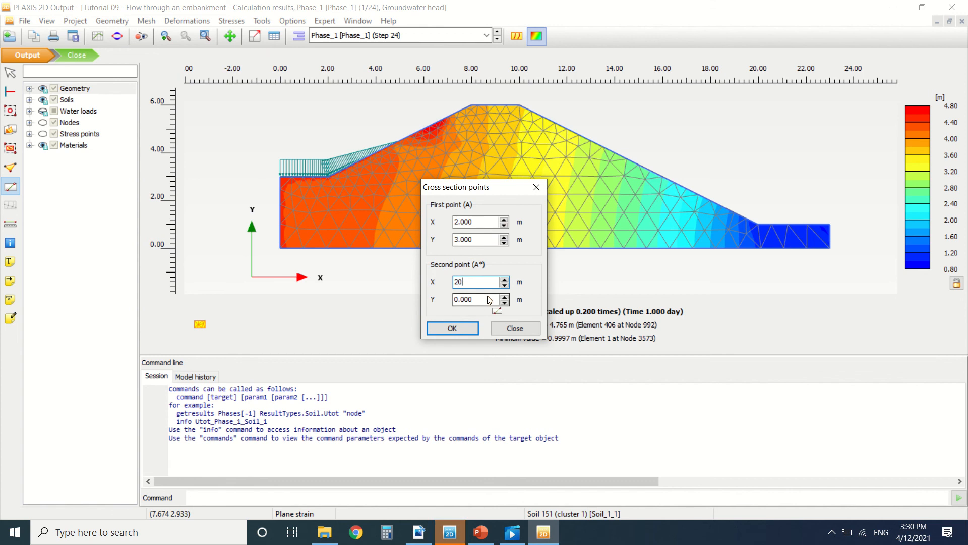
- Confirm the cross section from (2, 3) to (20, 1) and display active pore pressures along it
{"action": "left_click", "coordinate": [452, 327]}
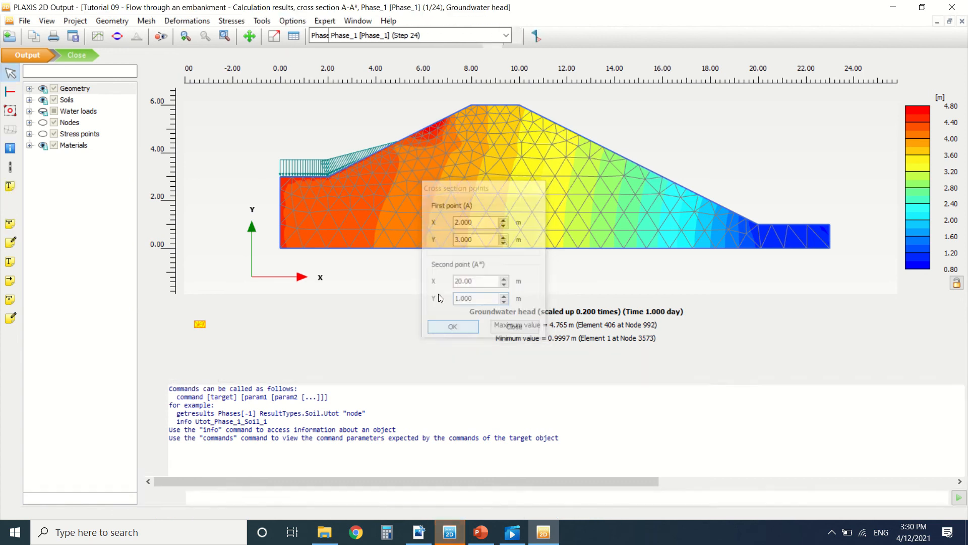
{"action": "left_click", "coordinate": [452, 327]}
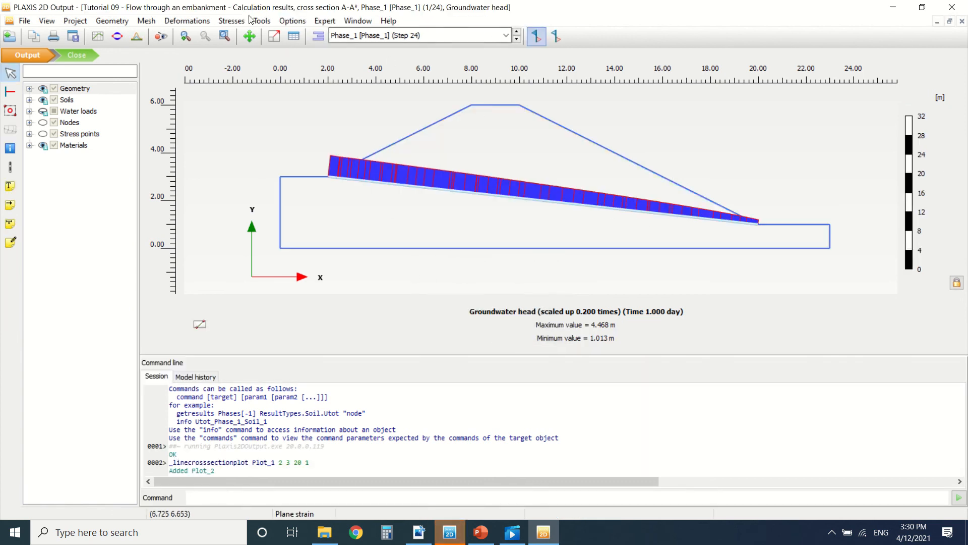
{"action": "left_click", "coordinate": [231, 20]}
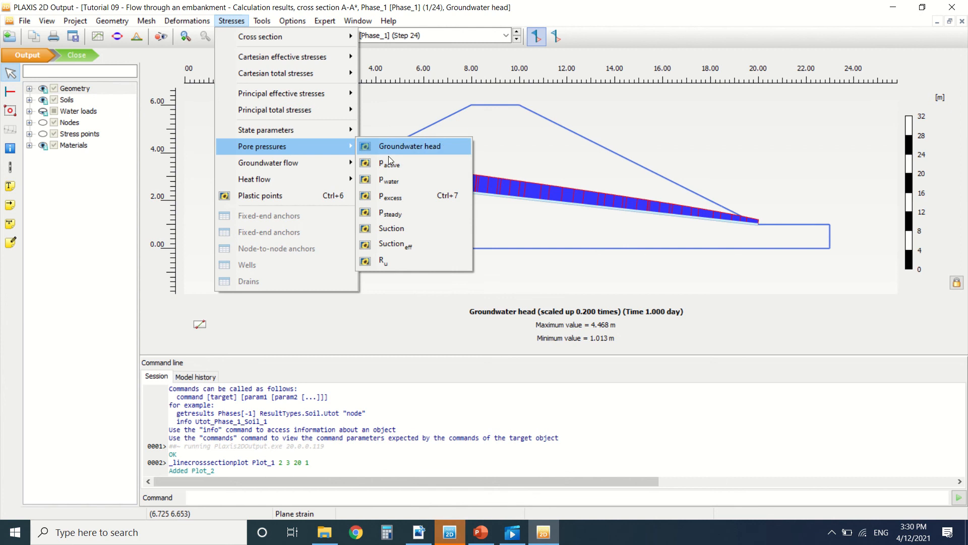
{"action": "left_click", "coordinate": [387, 162]}
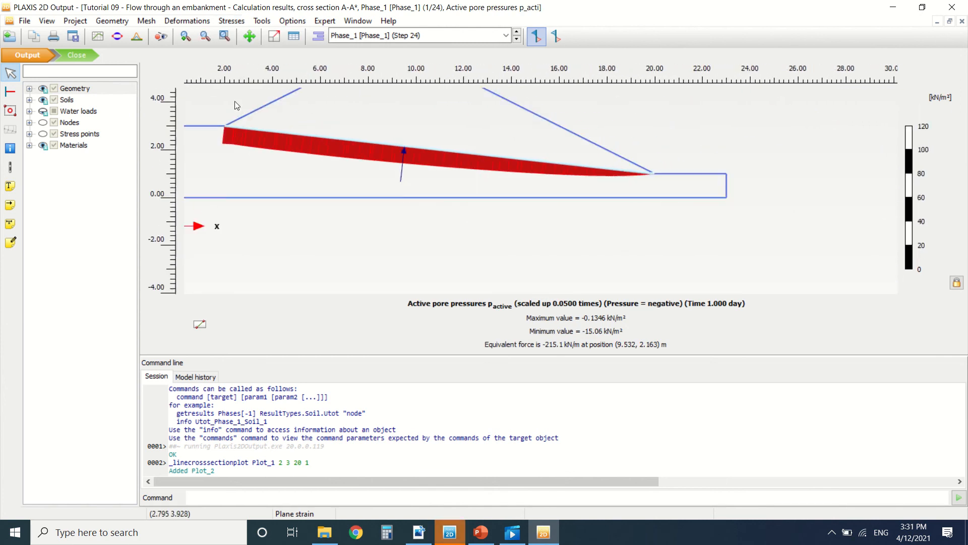
- Start cross-section curves with individual time steps selected
{"action": "left_click", "coordinate": [261, 20]}
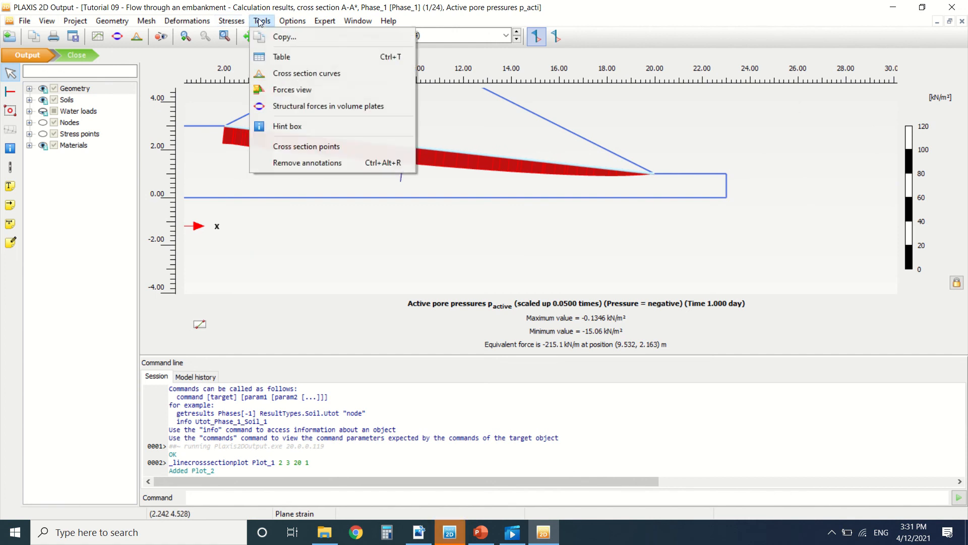
{"action": "mouse_move", "coordinate": [307, 73]}
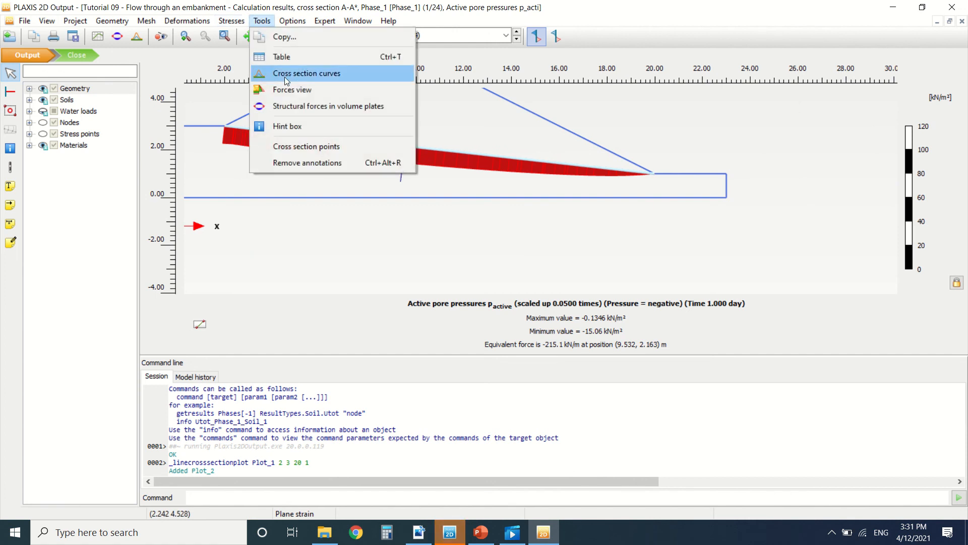
{"action": "left_click", "coordinate": [305, 73]}
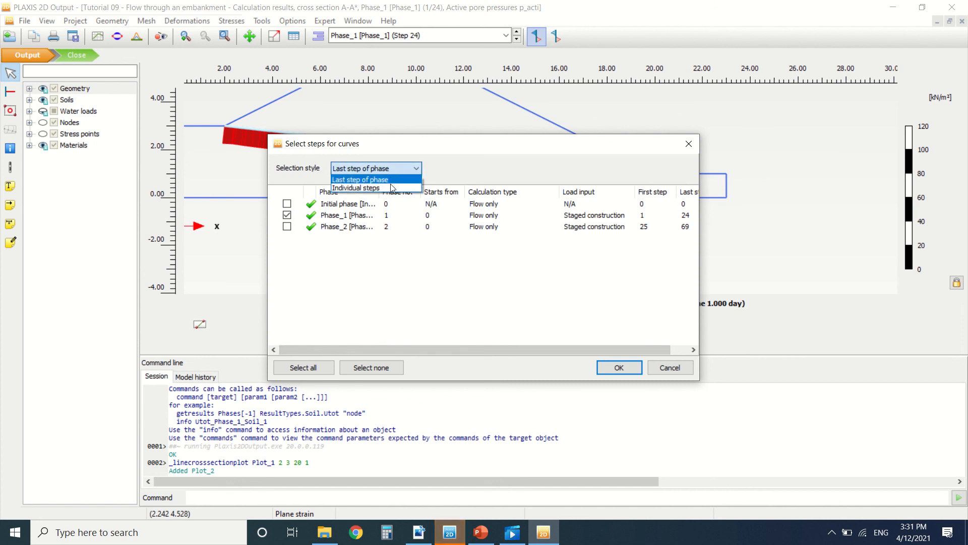
{"action": "left_click", "coordinate": [620, 367]}
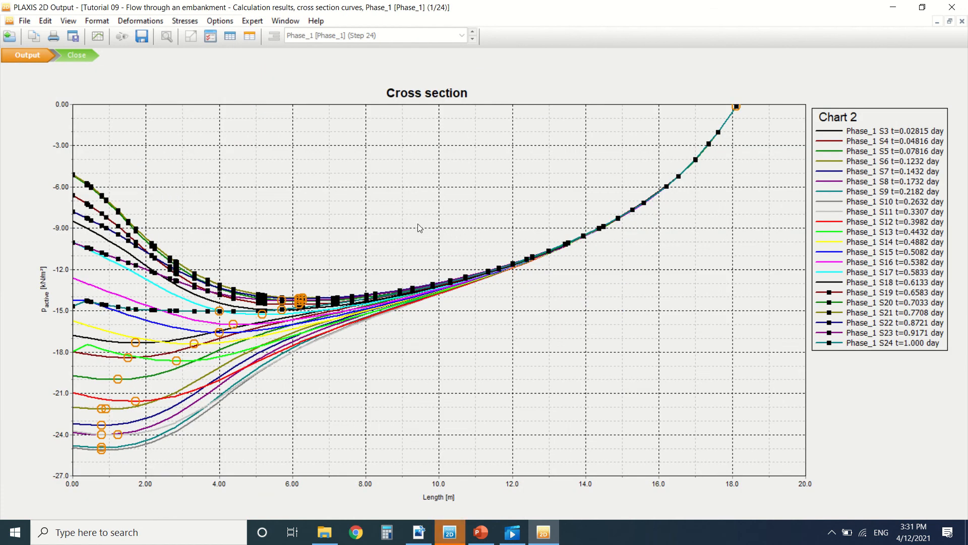
{"action": "mouse_move", "coordinate": [121, 295]}
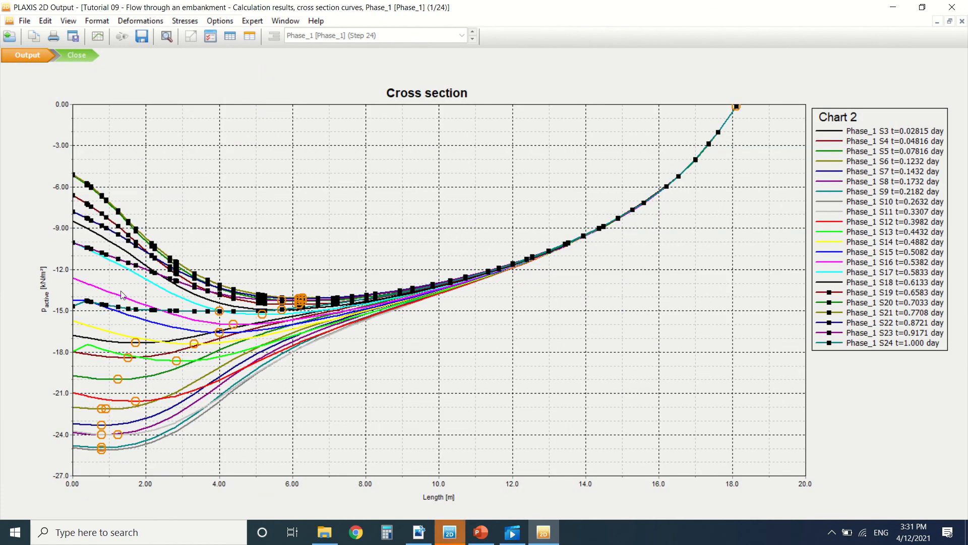
{"action": "mouse_move", "coordinate": [875, 137]}
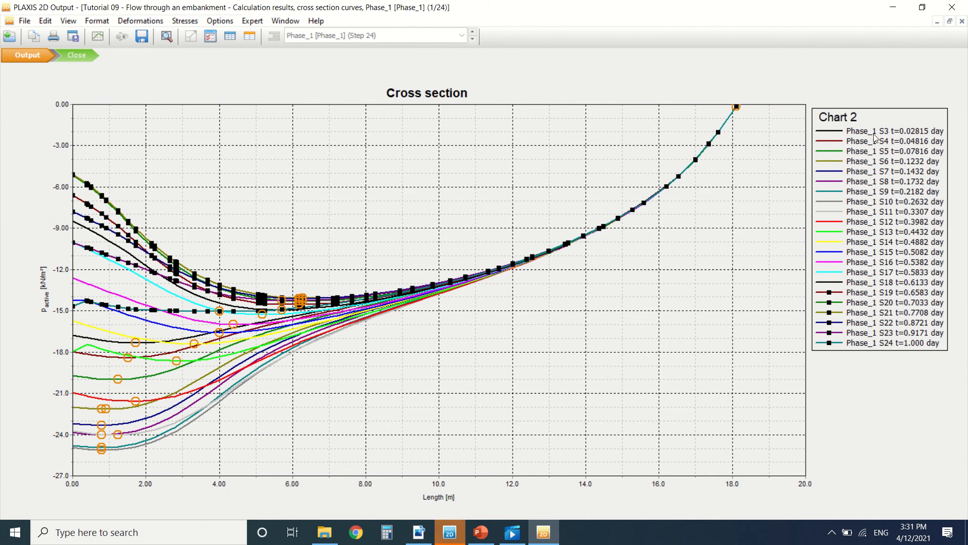
{"action": "mouse_move", "coordinate": [921, 135]}
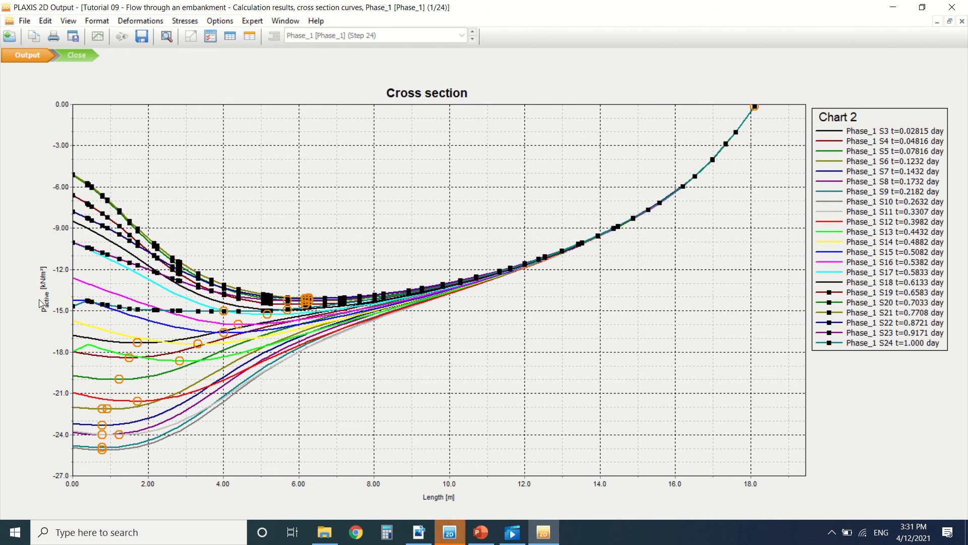
{"action": "mouse_move", "coordinate": [411, 407]}
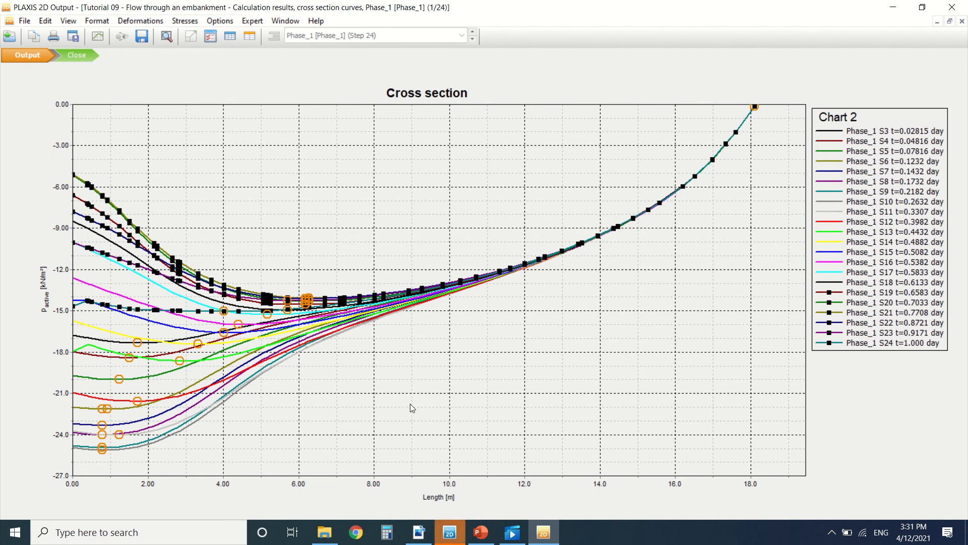
{"action": "mouse_move", "coordinate": [472, 301]}
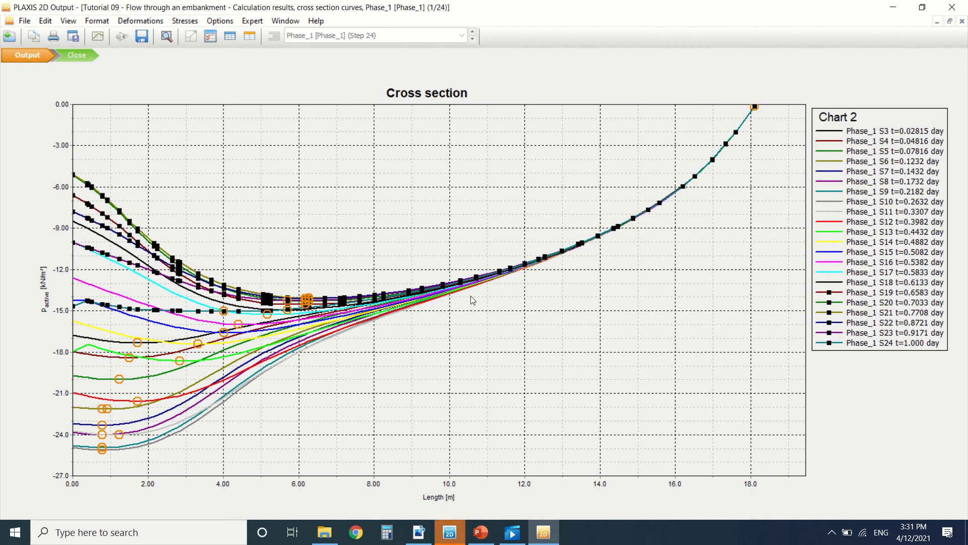
{"action": "mouse_move", "coordinate": [423, 199]}
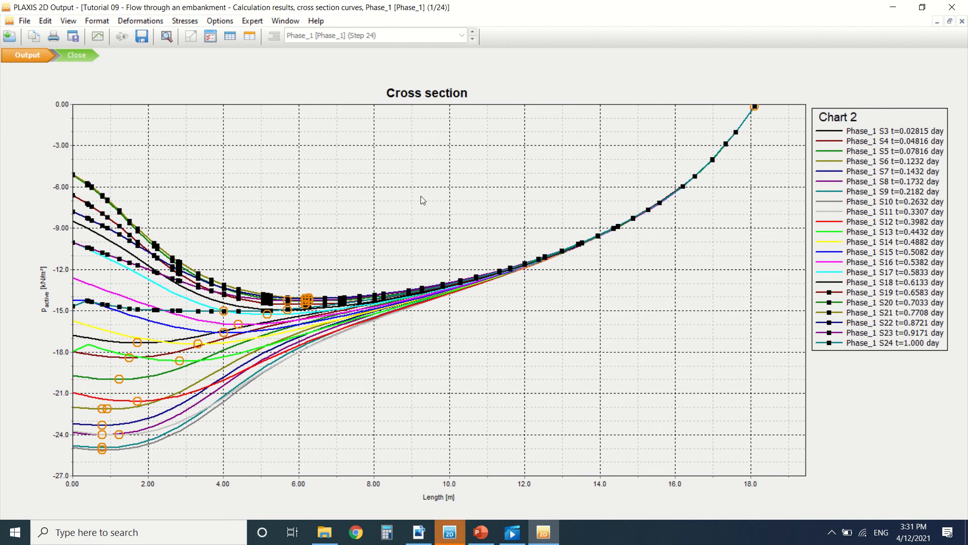
{"action": "mouse_move", "coordinate": [101, 101]}
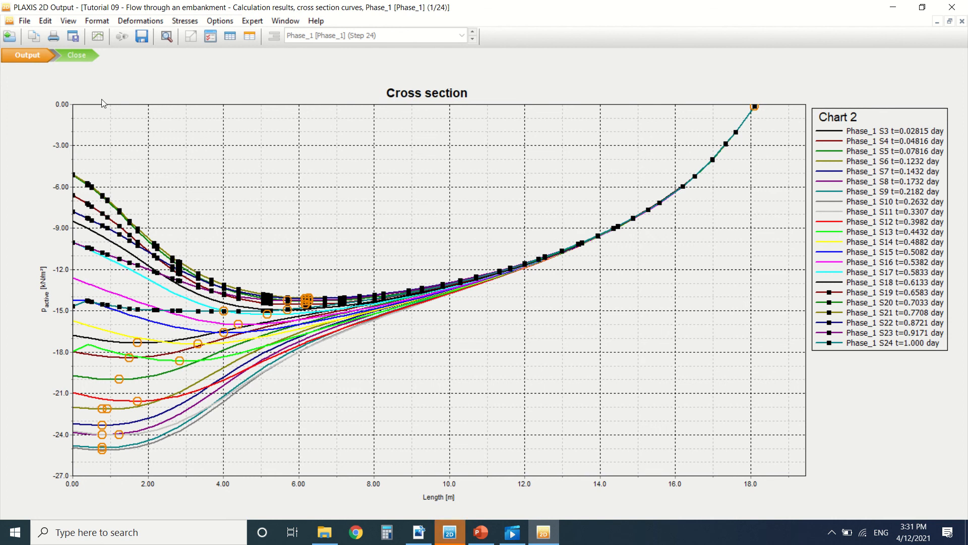